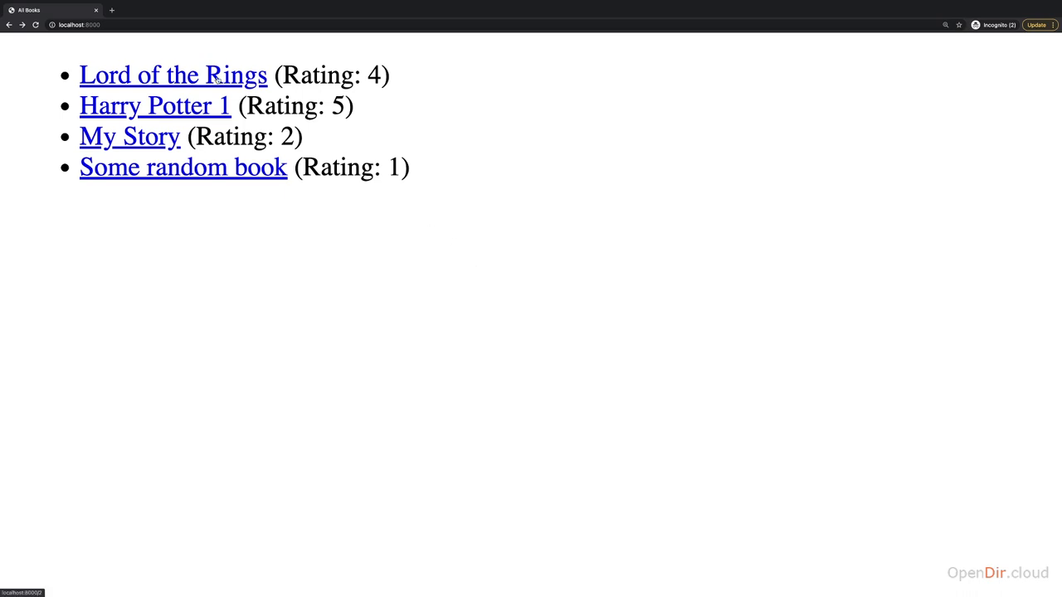
Open the Harry Potter 1 detail page from the All Books list, reaching its slug-style address
{"action": "left_click", "coordinate": [173, 74]}
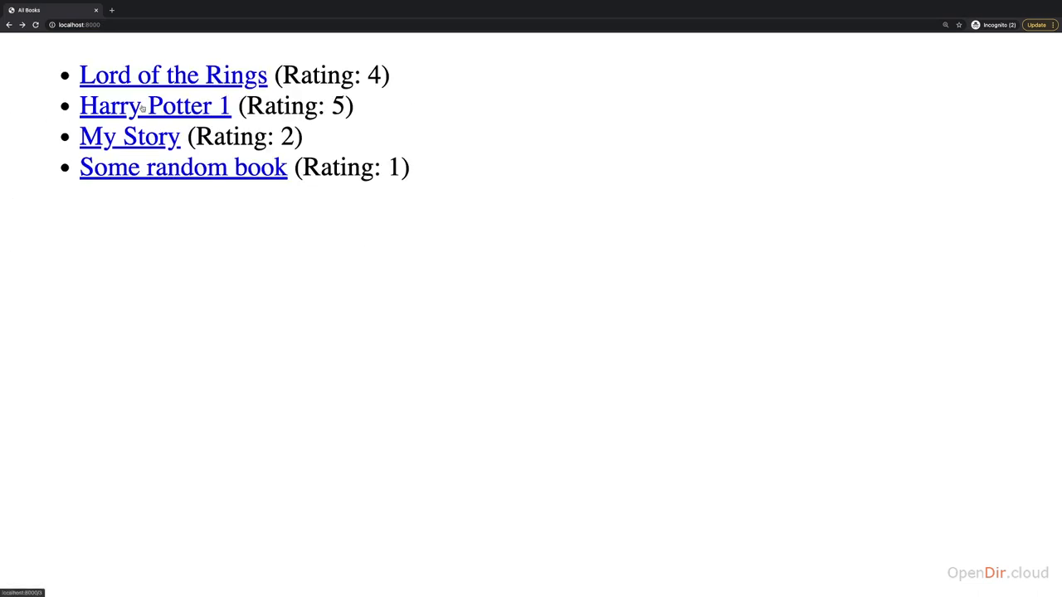
{"action": "mouse_move", "coordinate": [179, 279]}
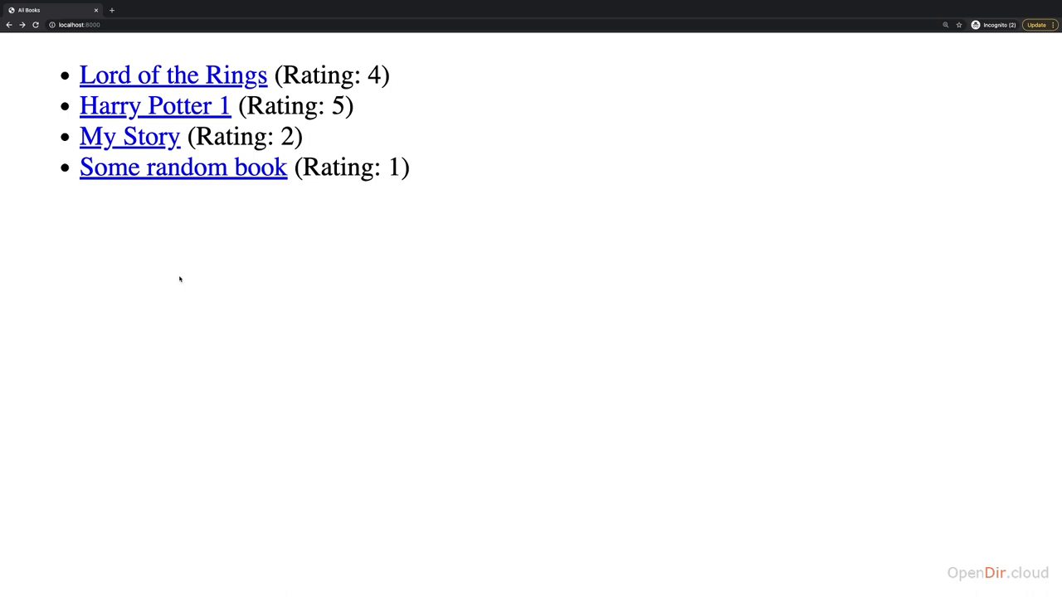
{"action": "mouse_move", "coordinate": [197, 279]}
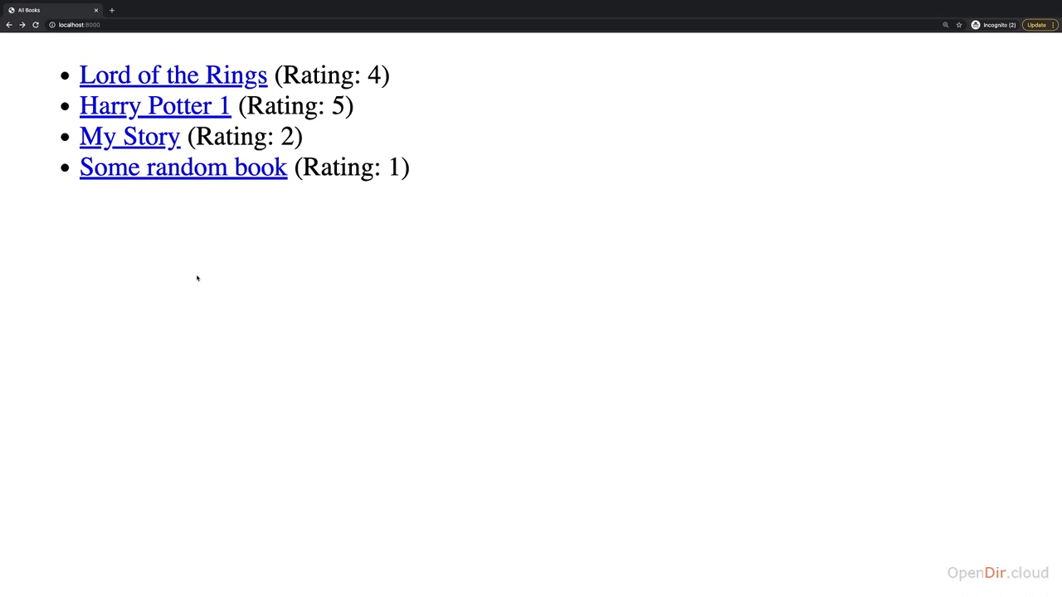
{"action": "mouse_move", "coordinate": [206, 106]}
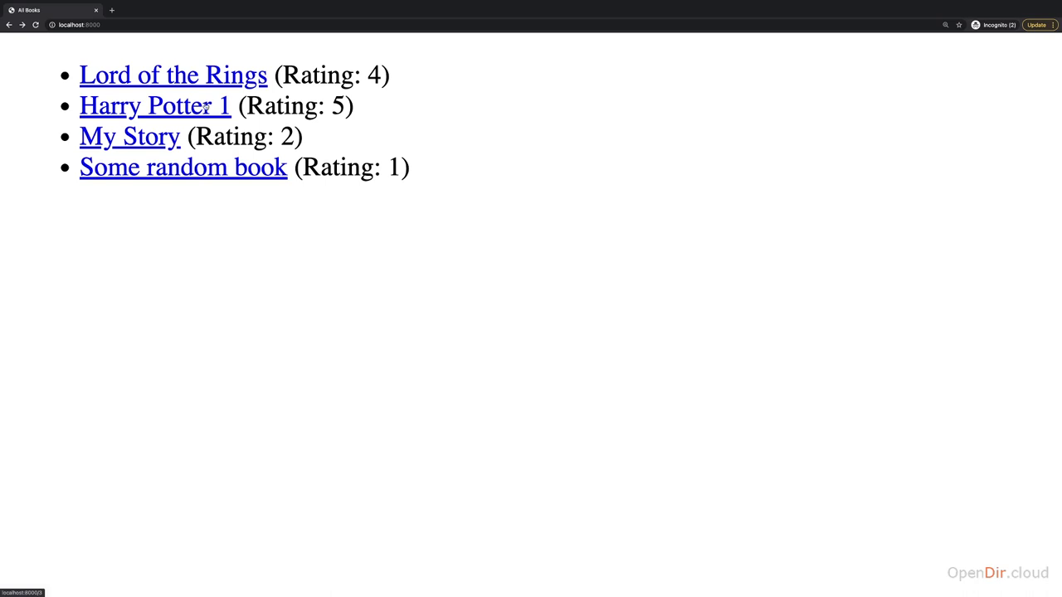
{"action": "left_click", "coordinate": [154, 106]}
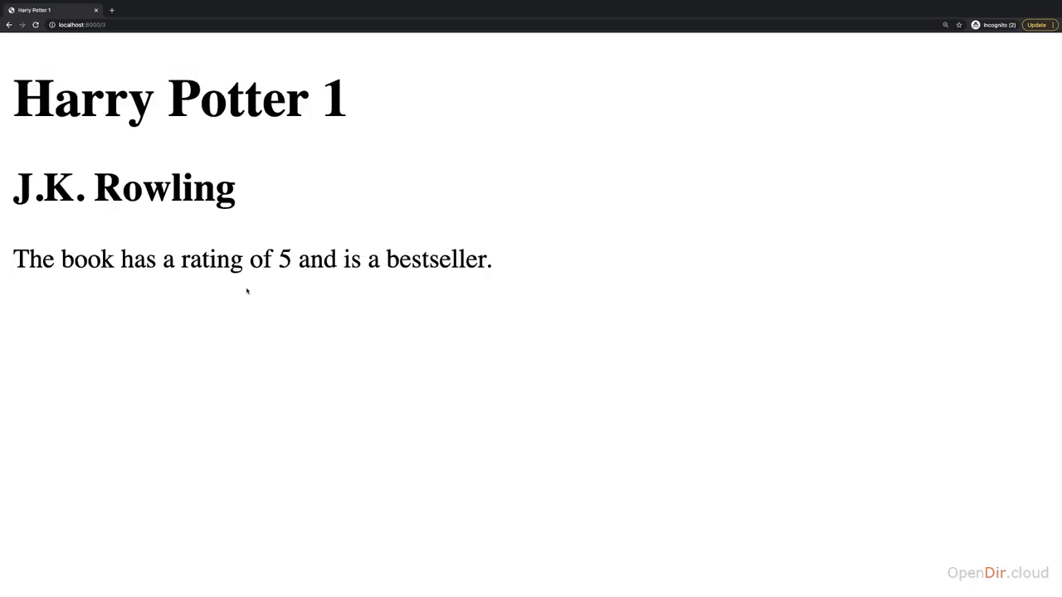
{"action": "left_click", "coordinate": [80, 24]}
{"action": "type", "text": "harry-potter-1"}
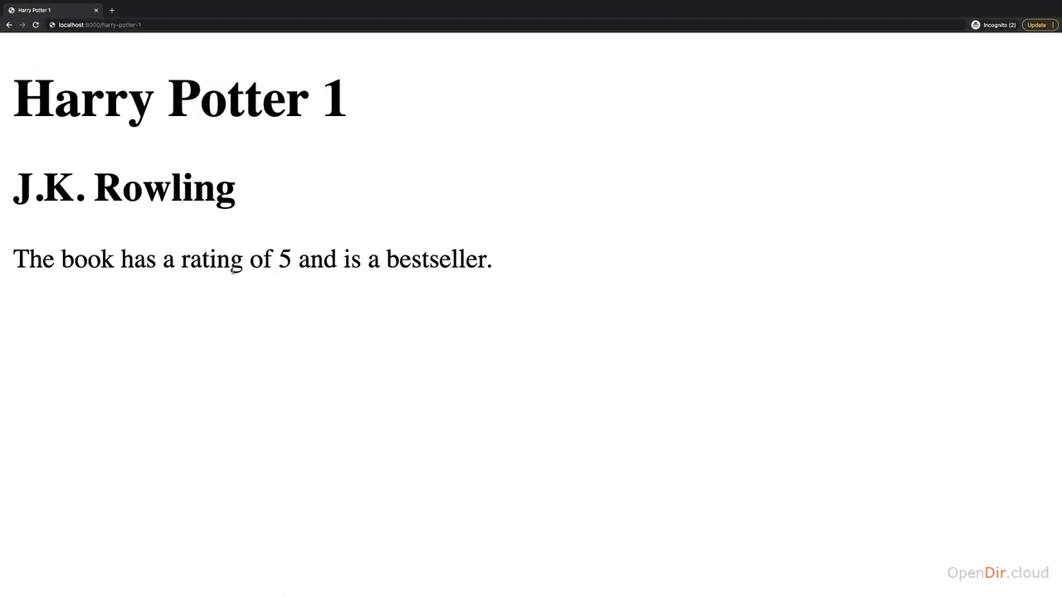
{"action": "mouse_move", "coordinate": [236, 346]}
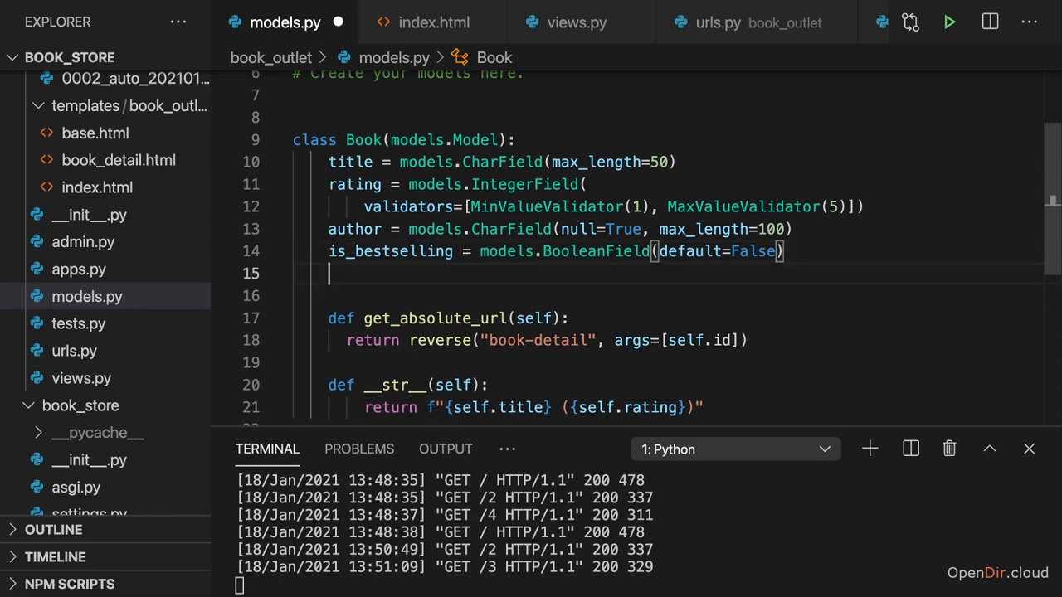
Add slug = models.SlugField() # harry-potter-1 under is_bestselling in models.py
{"action": "type", "text": "slug ="}
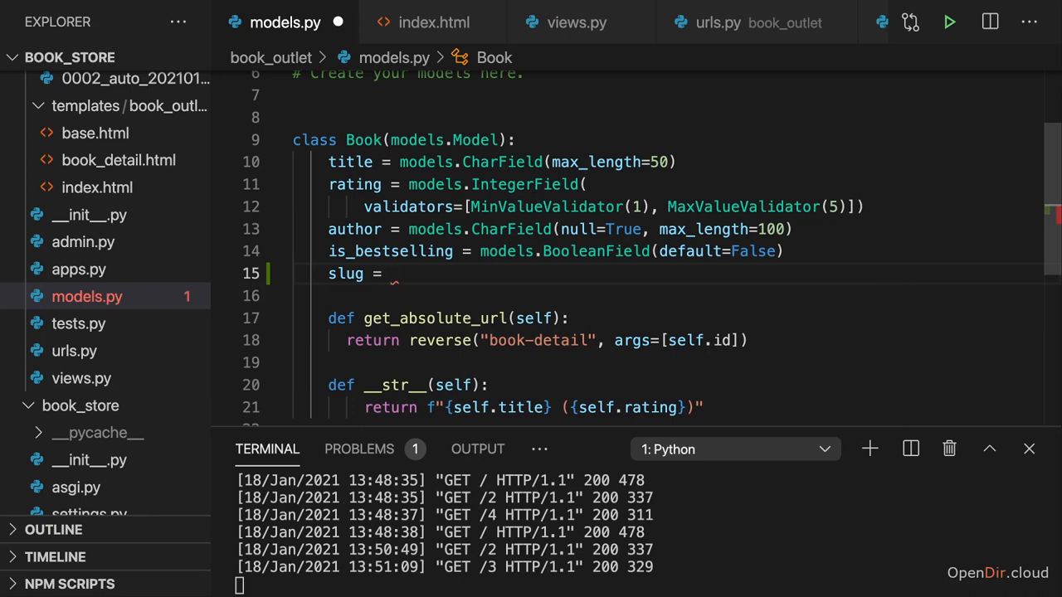
{"action": "type", "text": "models"}
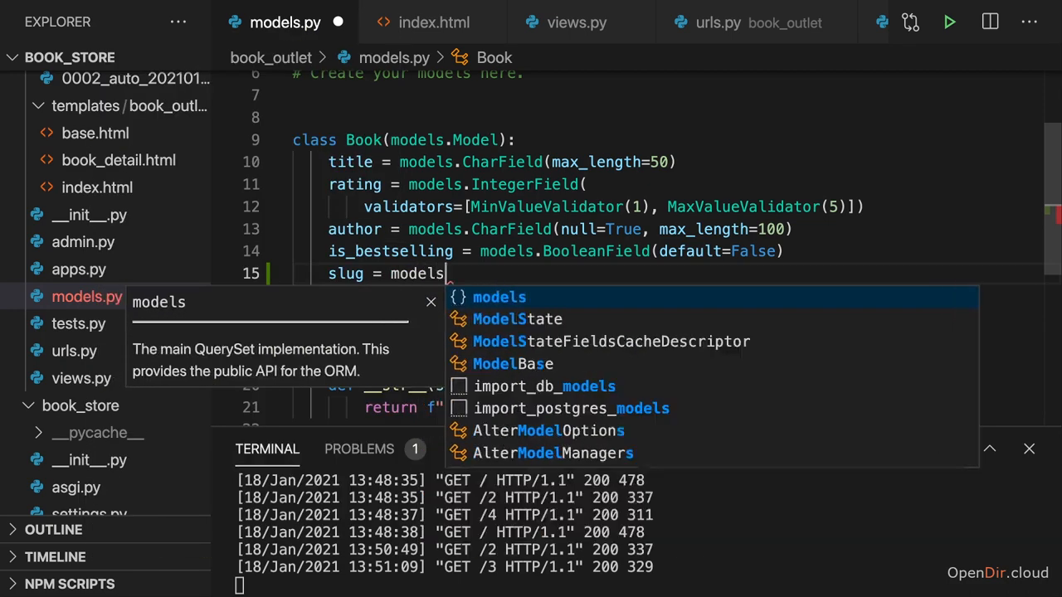
{"action": "type", "text": ".SlugField("}
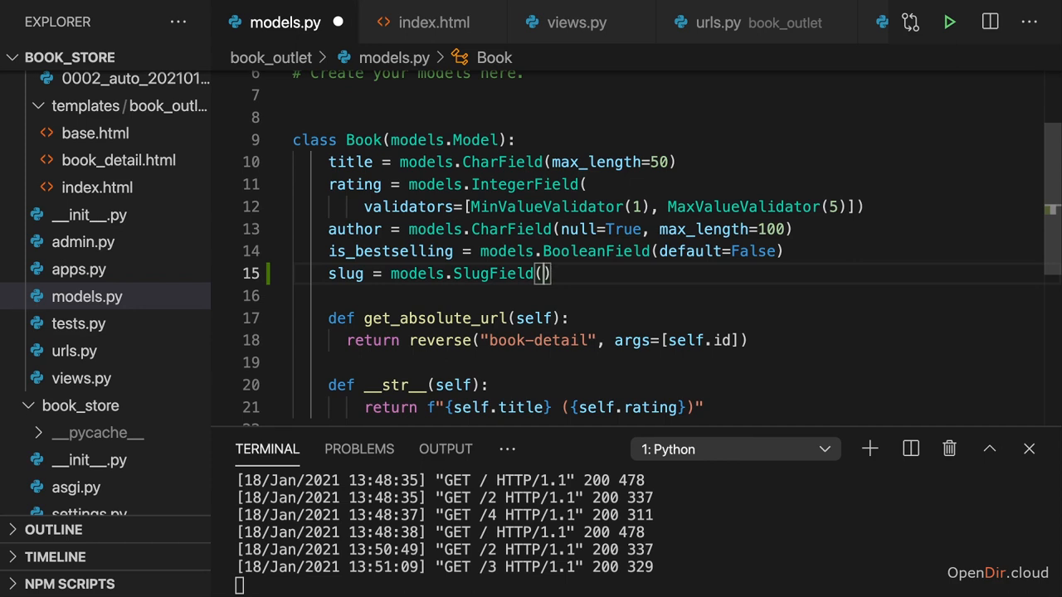
{"action": "left_click", "coordinate": [551, 273]}
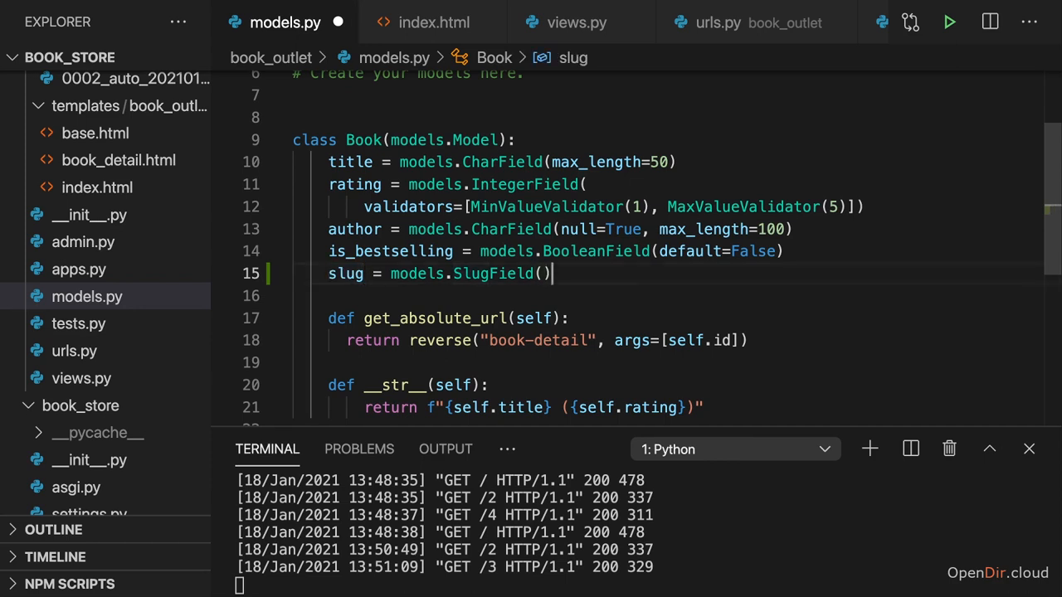
{"action": "type", "text": "''"}
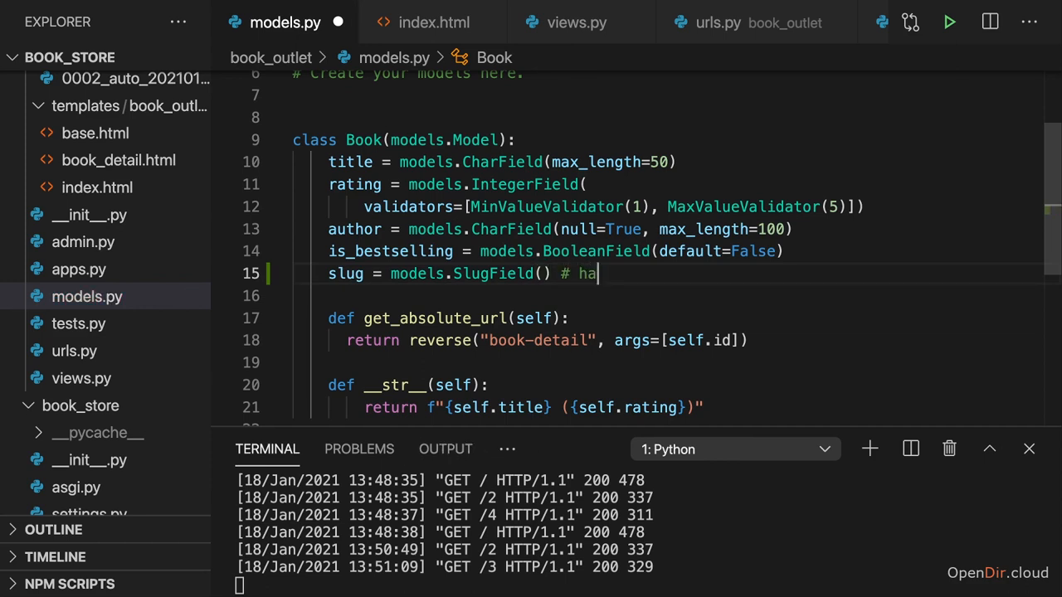
{"action": "type", "text": "rry-potter-1"}
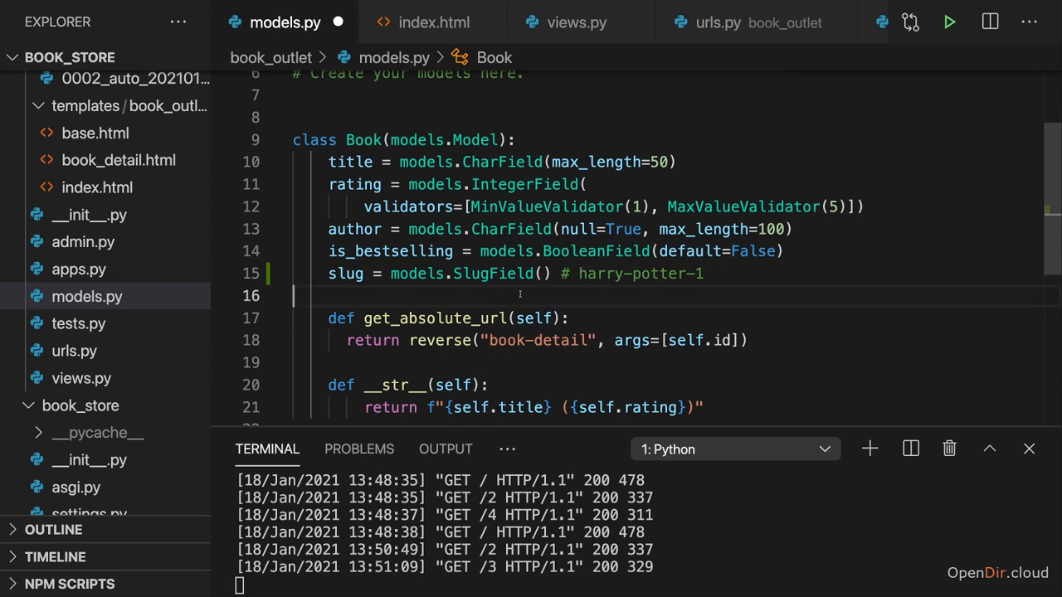
Change the slug to SlugField(default="", null=False), comment 'Harry Potter 1 => harry-potter-1', and save
{"action": "double_click", "coordinate": [492, 274]}
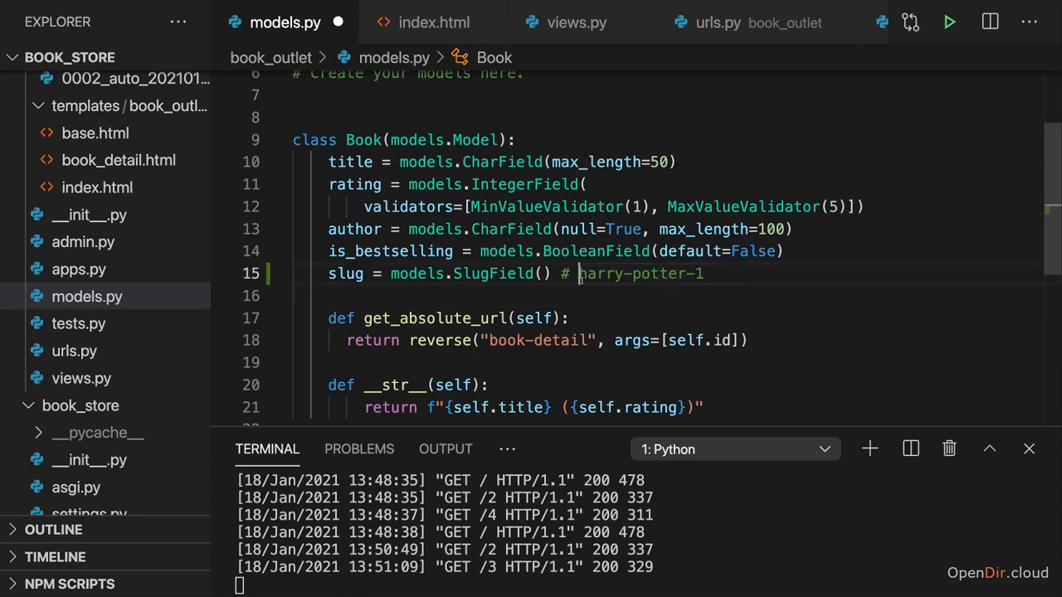
{"action": "type", "text": "Harry Potter 1 =>"}
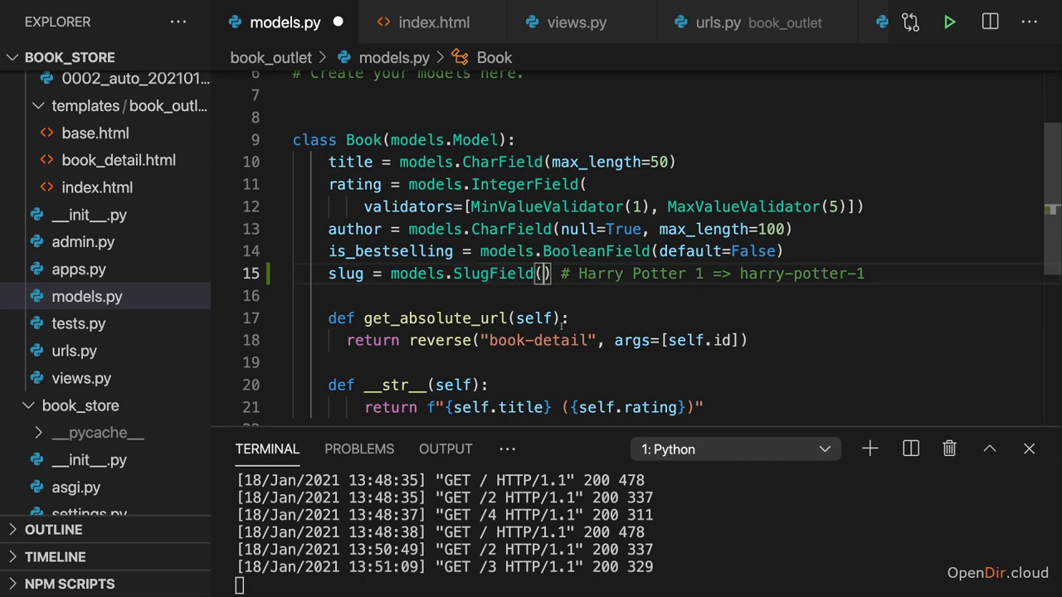
{"action": "type", "text": "default="}
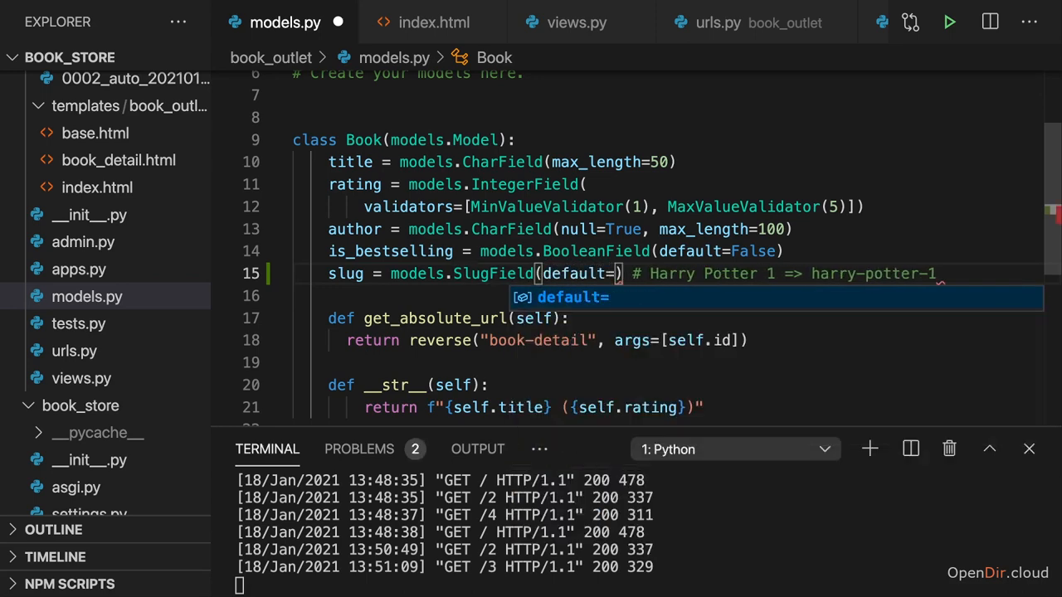
{"action": "type", "text": "\"\""}
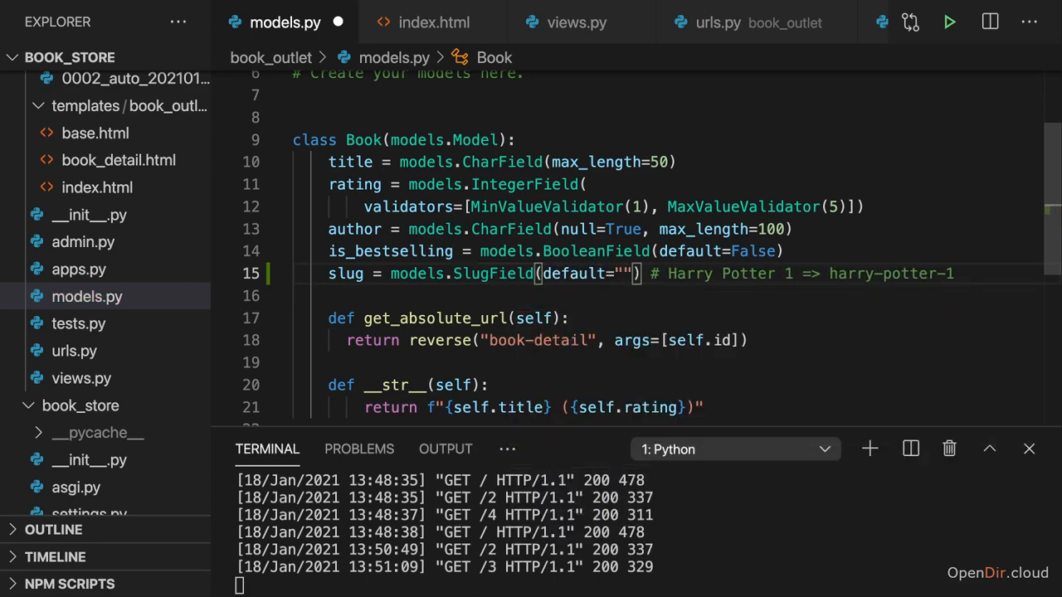
{"action": "type", "text": ", null"}
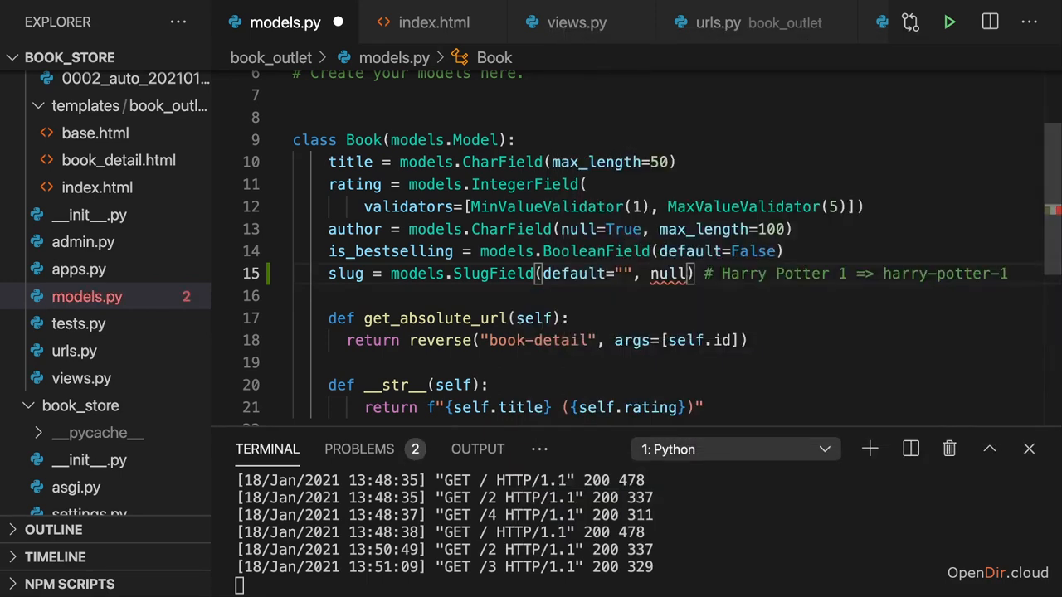
{"action": "type", "text": "=False"}
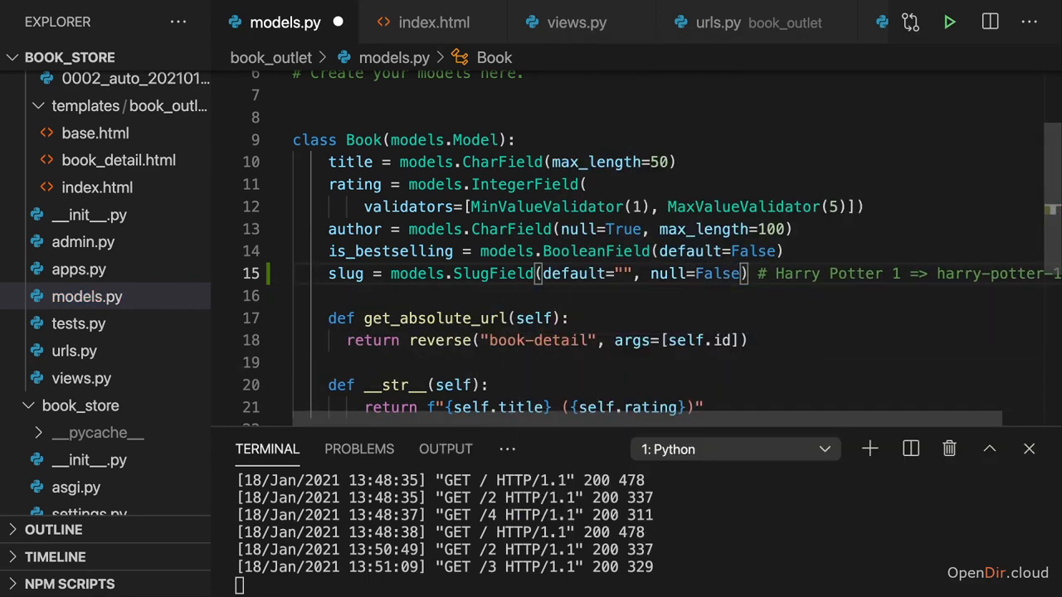
{"action": "key", "text": "ctrl+s"}
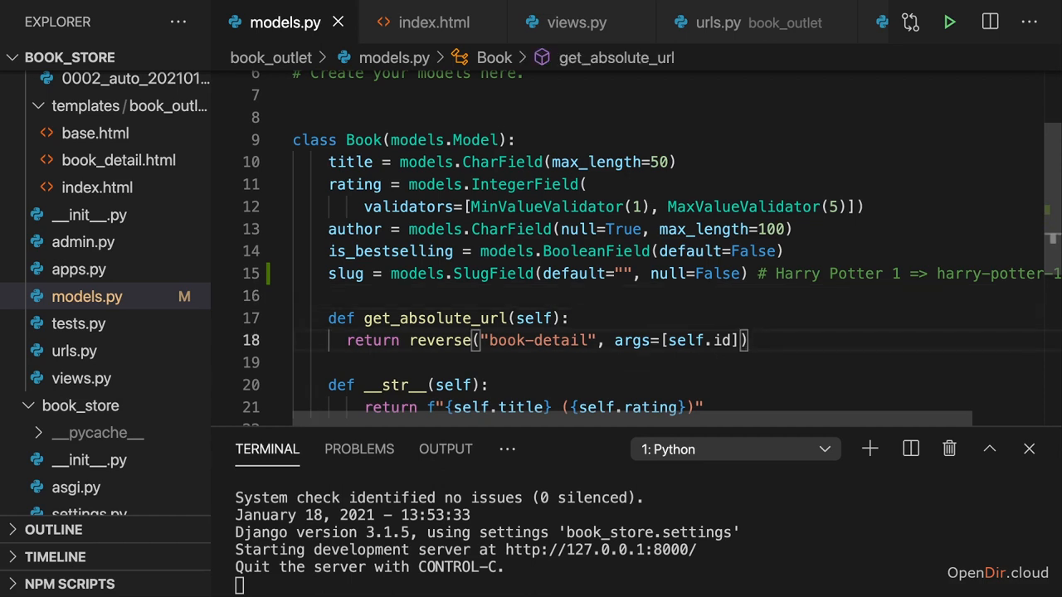
Add a save(self) method to Book whose body calls super().save()
{"action": "key", "text": "enter"}
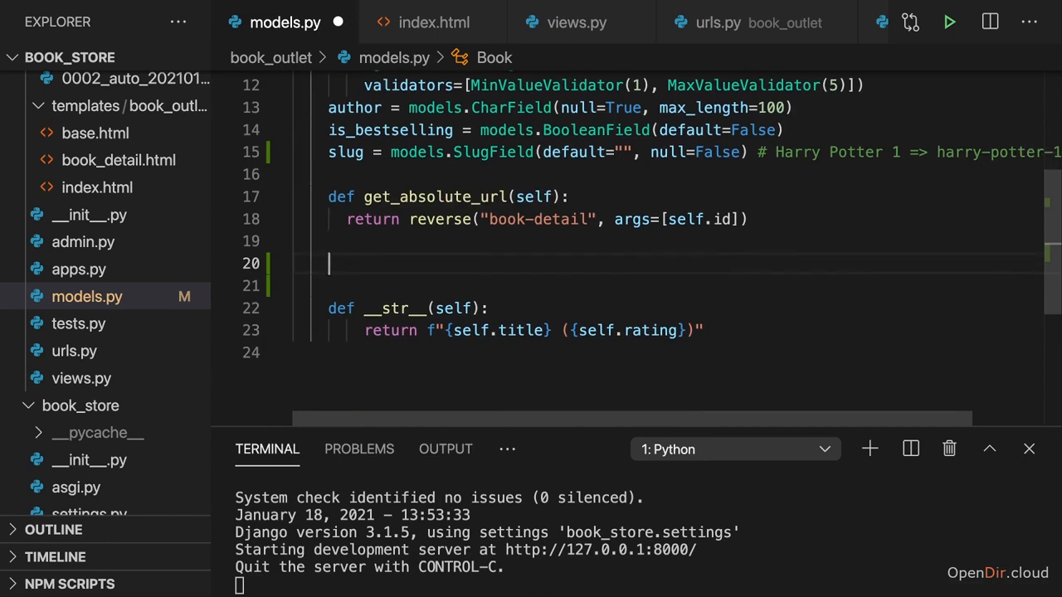
{"action": "type", "text": "def save():"}
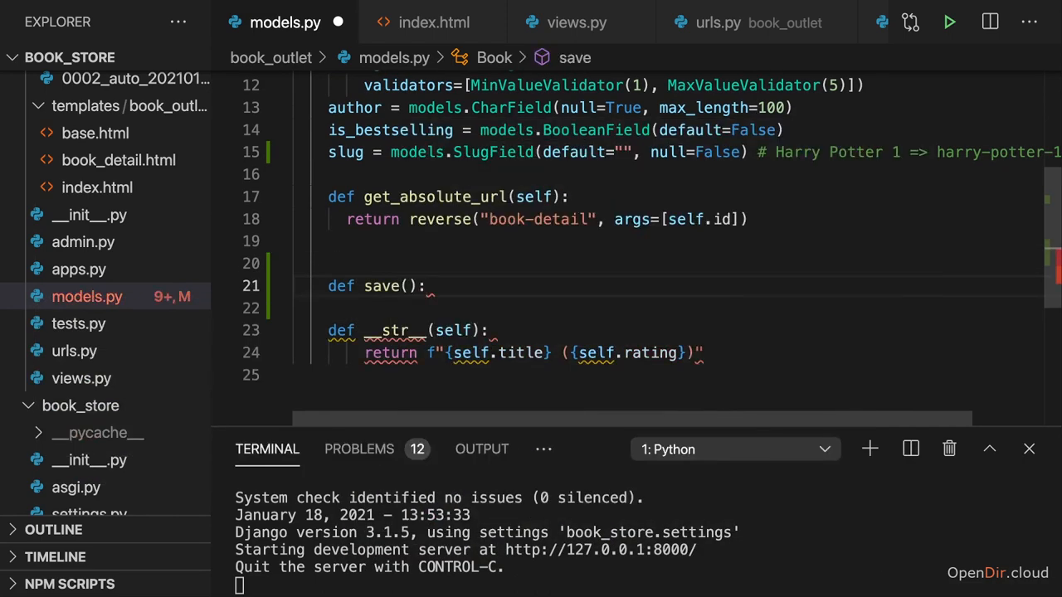
{"action": "type", "text": "self"}
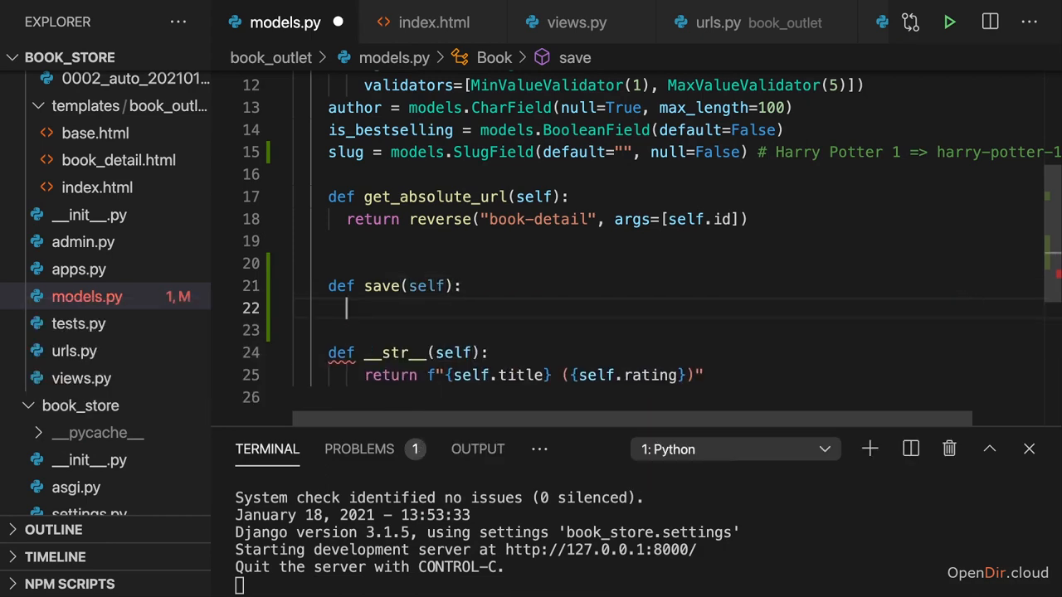
{"action": "key", "text": "enter"}
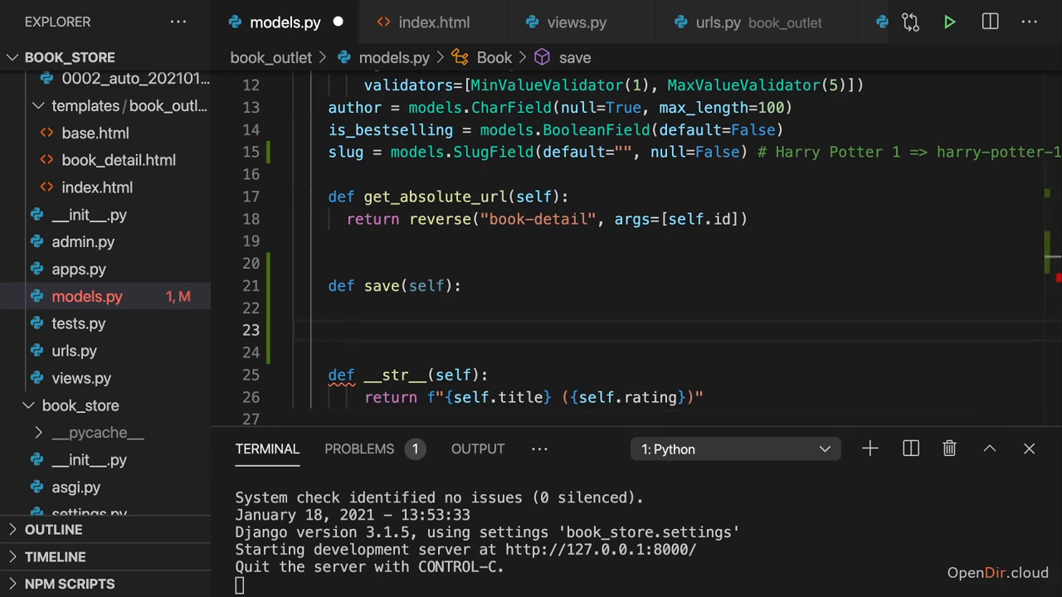
{"action": "left_click", "coordinate": [373, 330]}
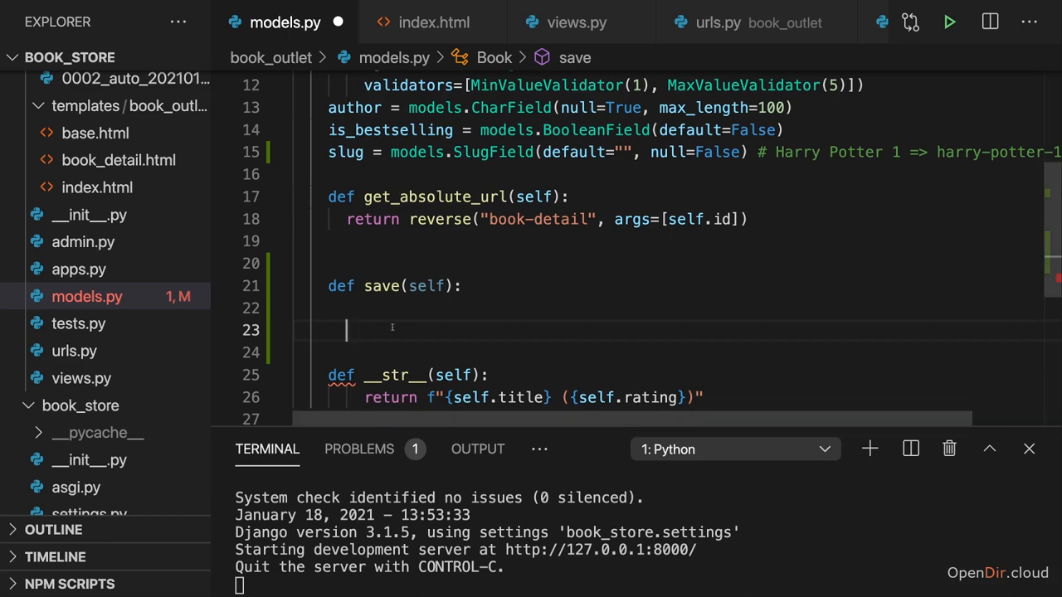
{"action": "type", "text": "s"}
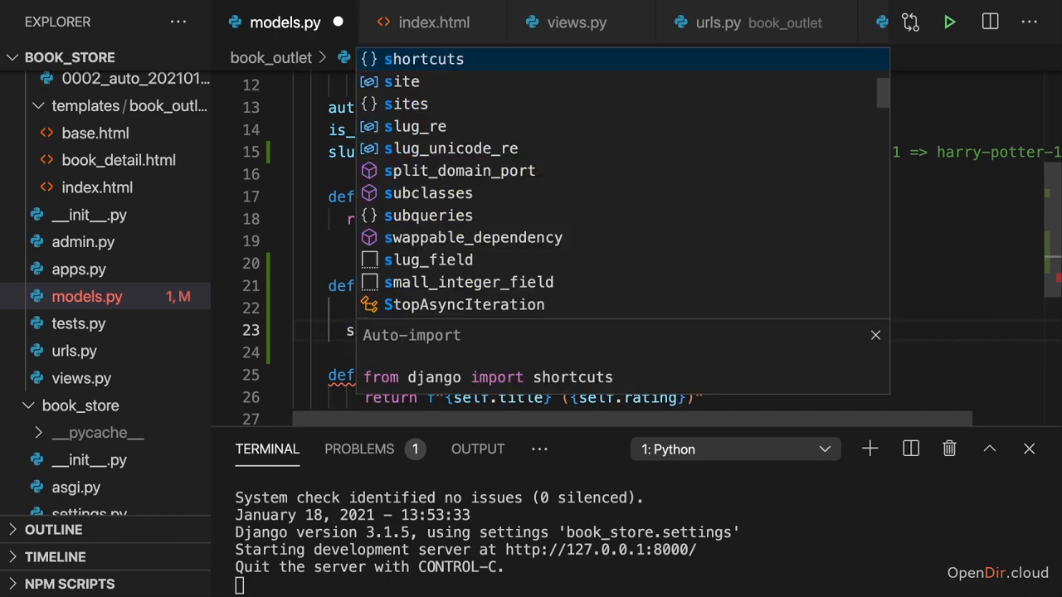
{"action": "type", "text": "super("}
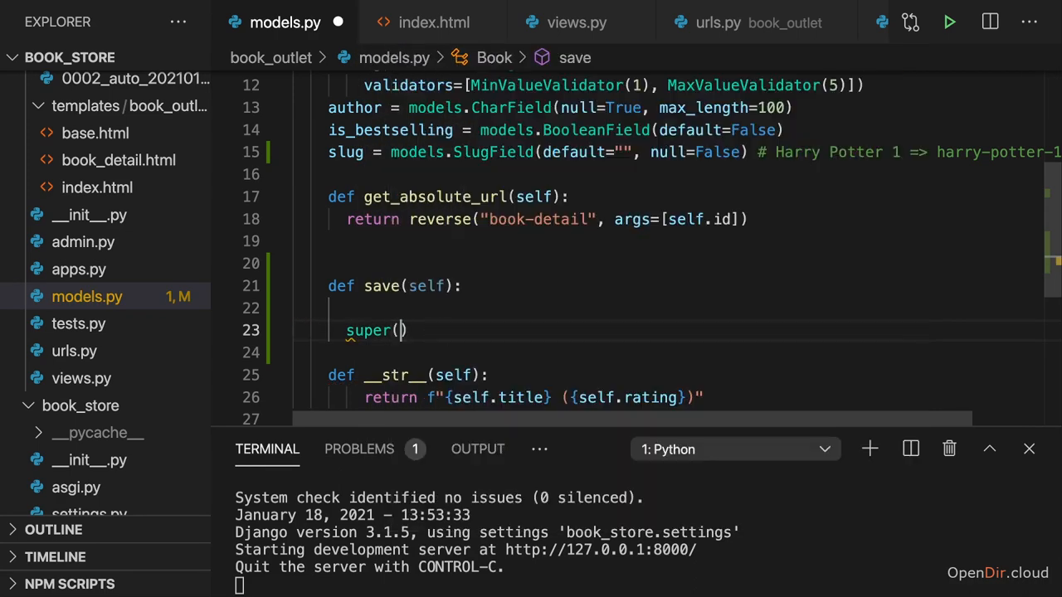
{"action": "type", "text": ".save("}
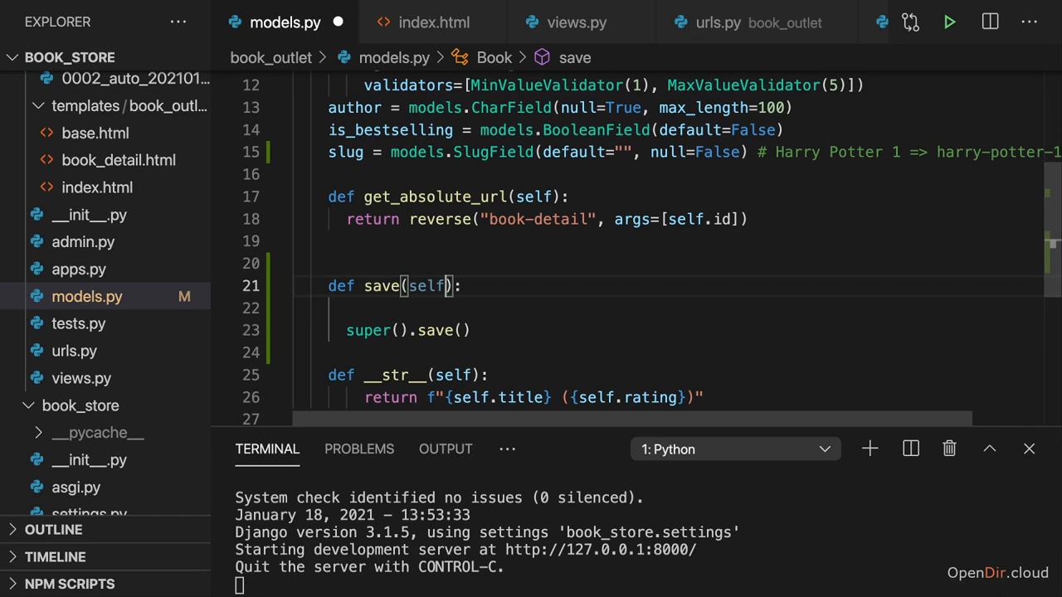
Change the method to save(self, *args, **kwargs) calling super().save(*args, **kwargs)
{"action": "type", "text": ","}
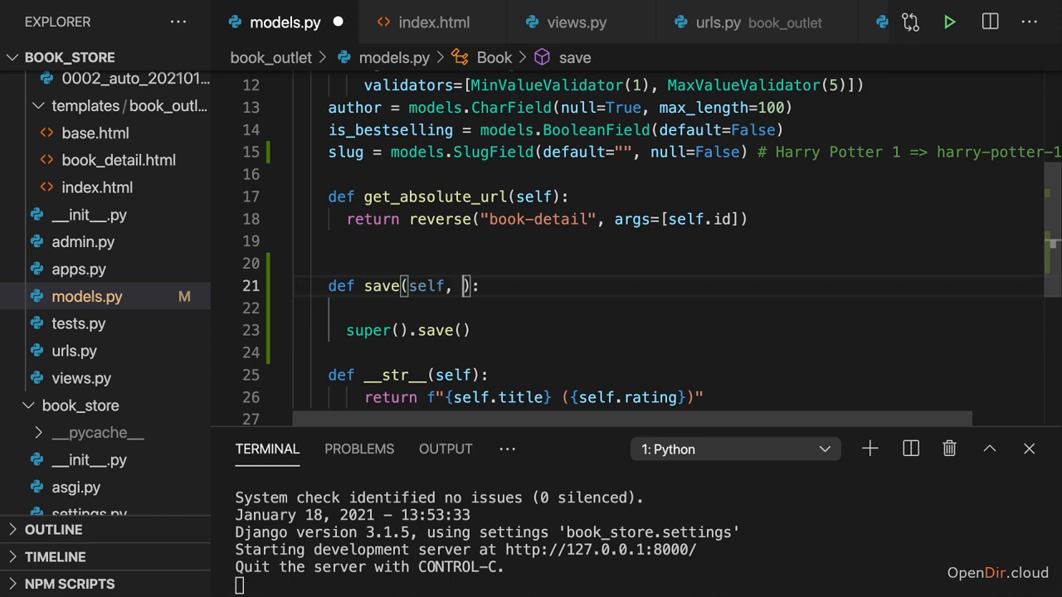
{"action": "type", "text": "*args, **"}
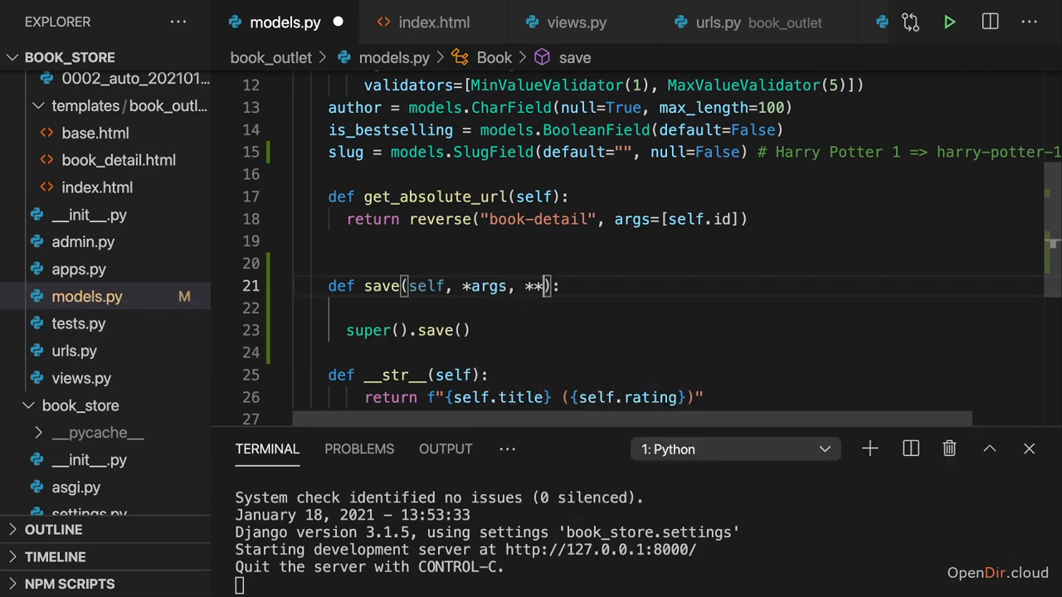
{"action": "type", "text": "kwargs"}
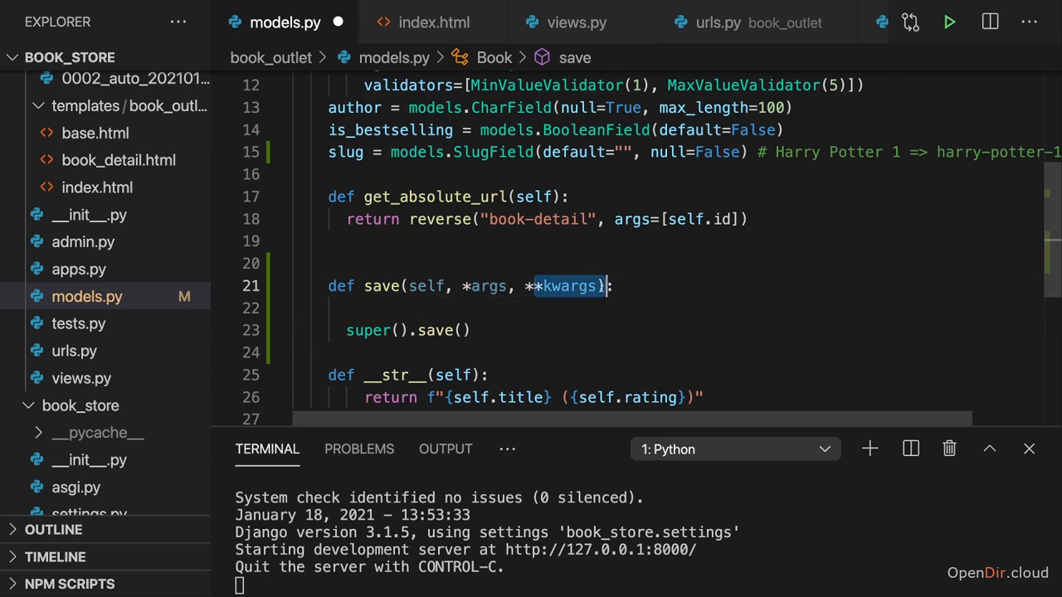
{"action": "double_click", "coordinate": [488, 286]}
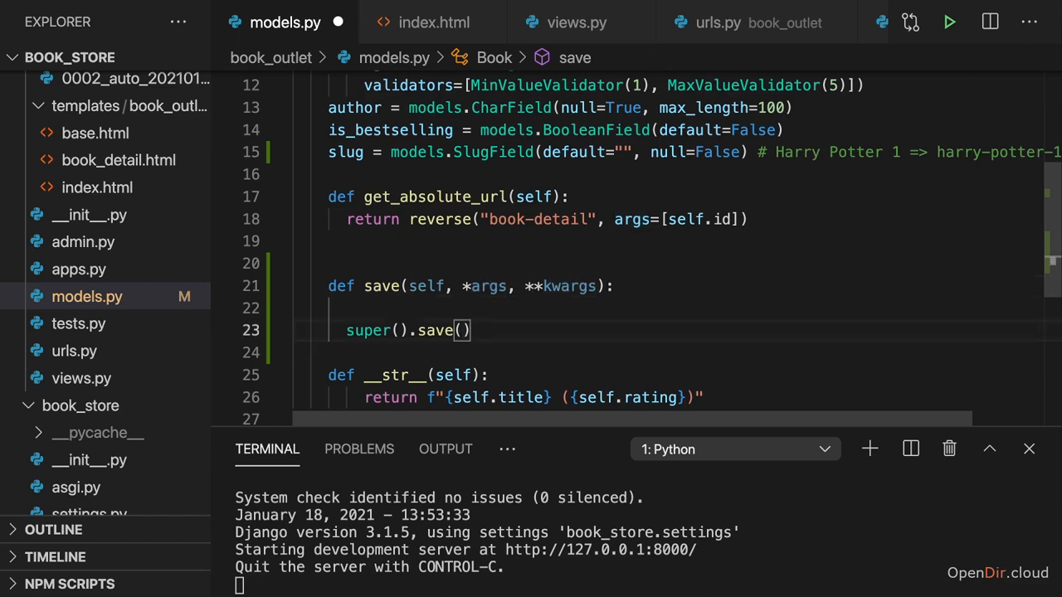
{"action": "type", "text": "*args, **kwargs"}
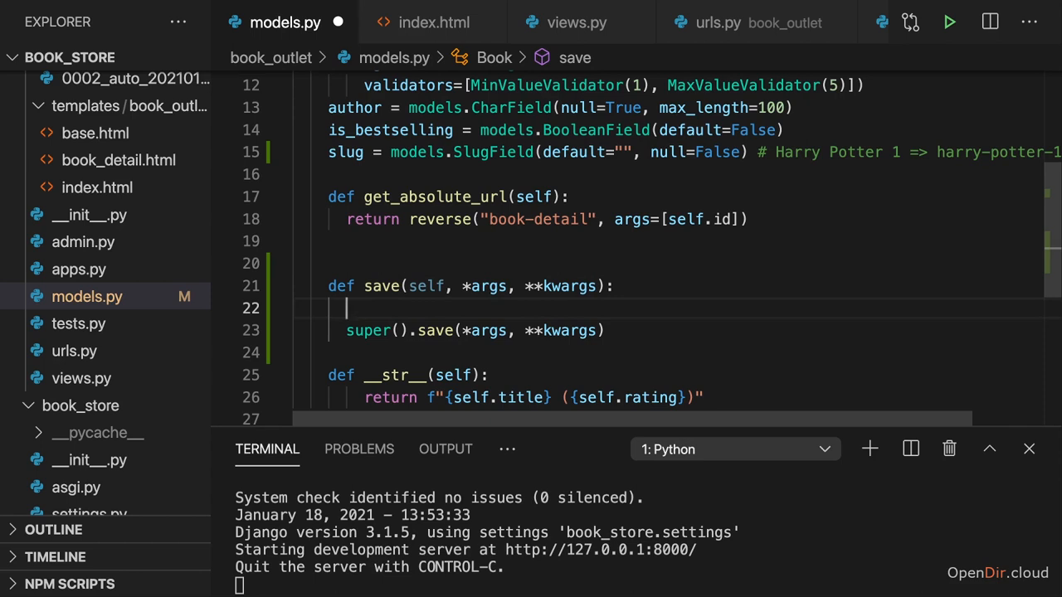
Type 'self.slug =' on the first line of save, then go to the reverse import line
{"action": "double_click", "coordinate": [346, 152]}
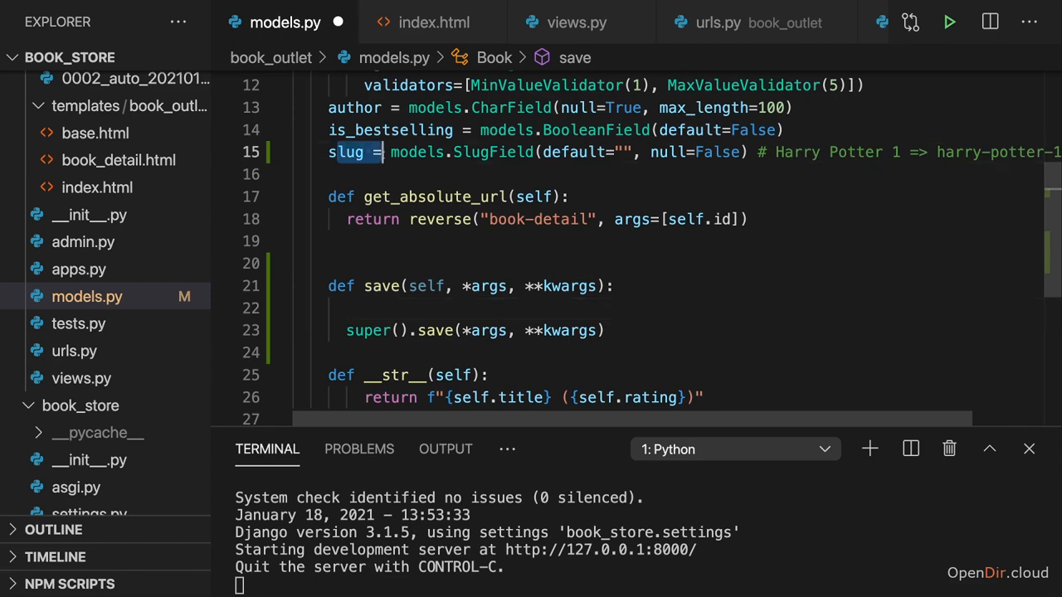
{"action": "type", "text": "self."}
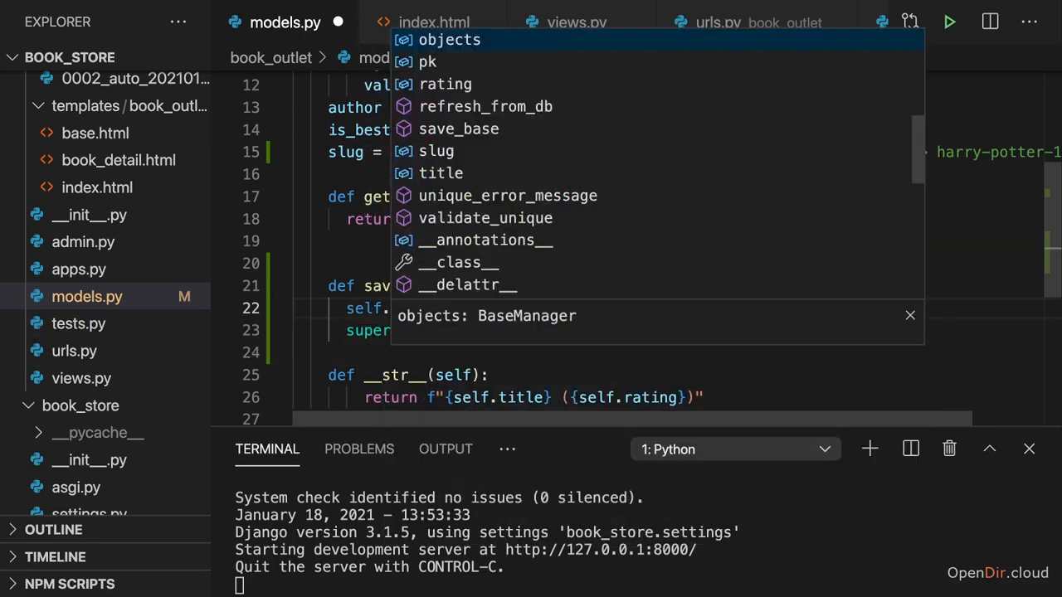
{"action": "key", "text": "Escape"}
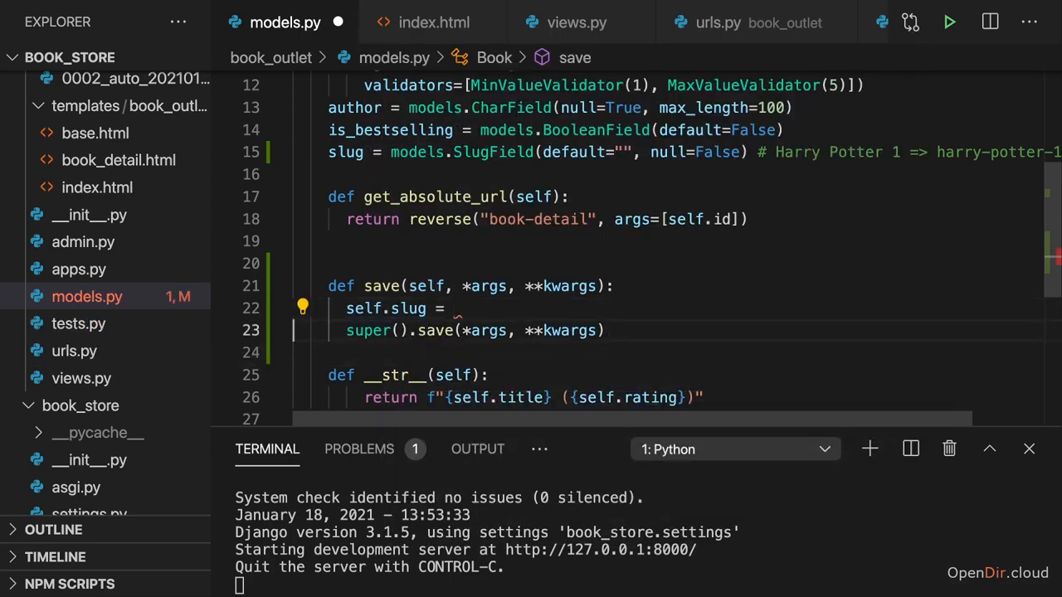
{"action": "left_click", "coordinate": [452, 308]}
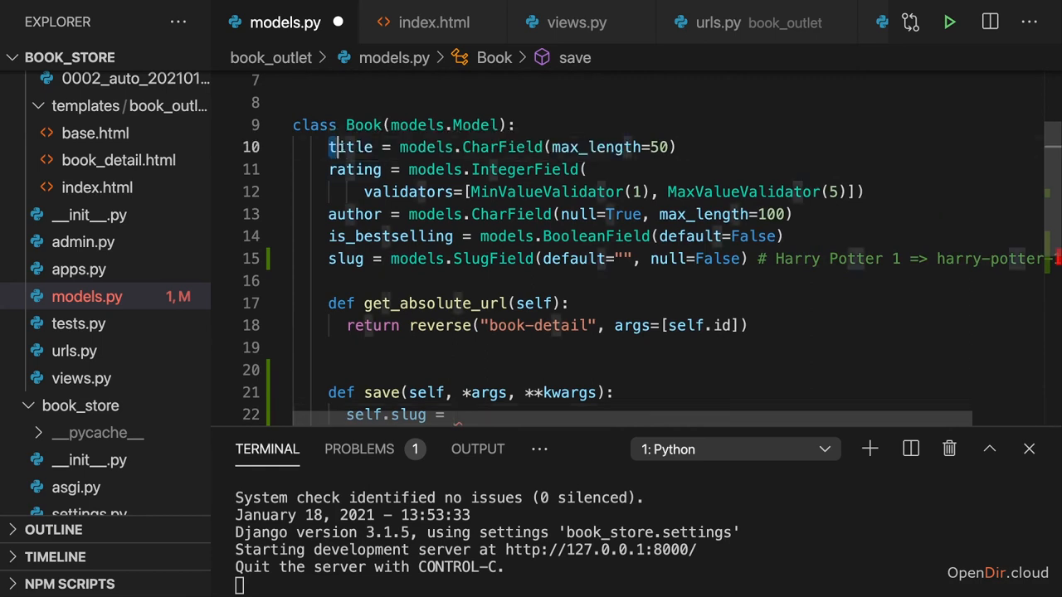
{"action": "scroll", "scroll_direction": "down", "scroll_amount": 3}
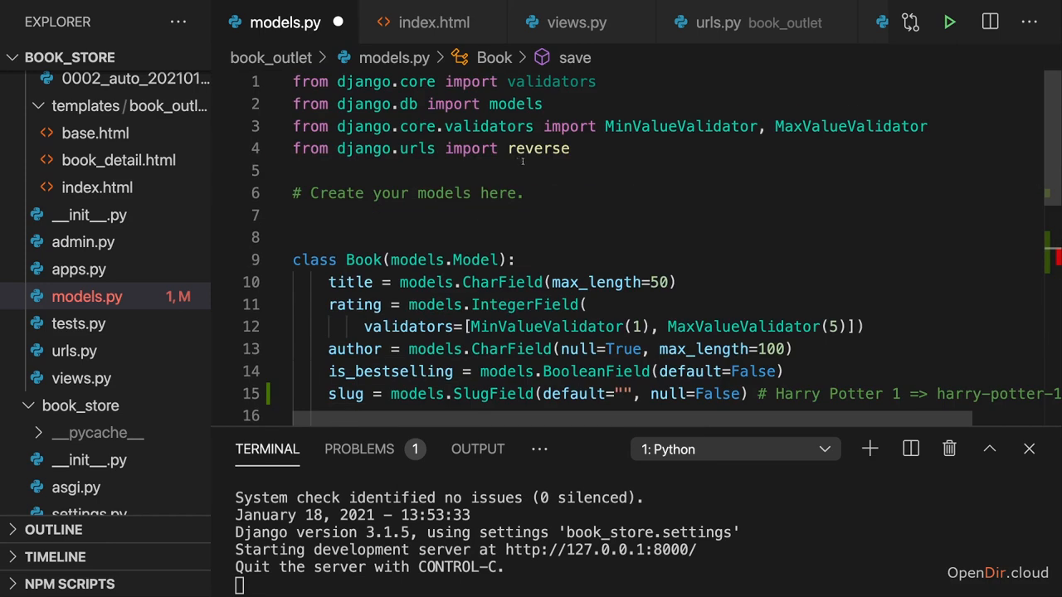
{"action": "double_click", "coordinate": [538, 148]}
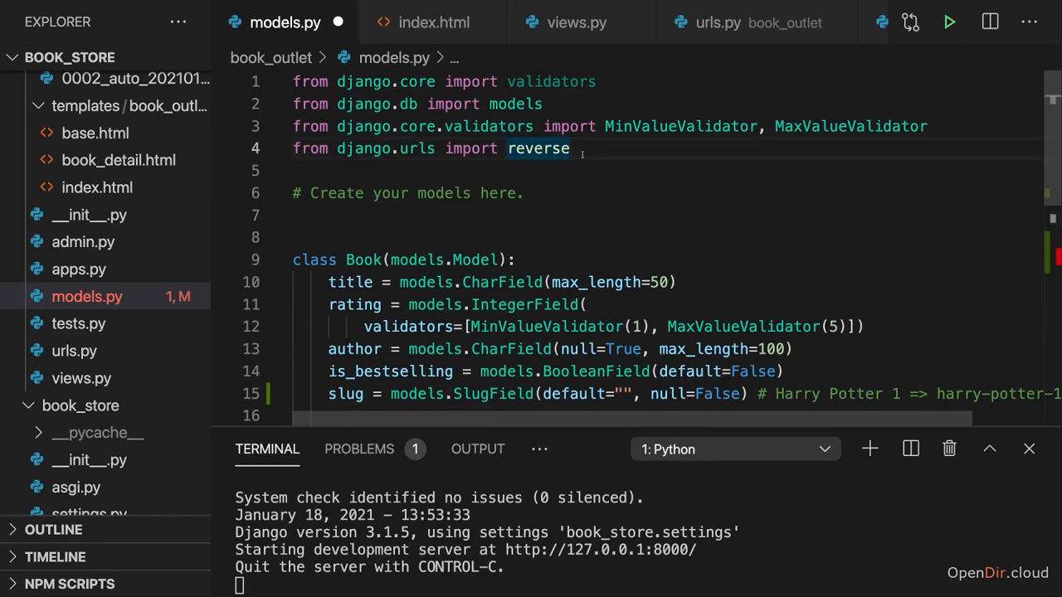
Add 'from django.utils.text import slugify' below the reverse import
{"action": "type", "text": "from django"}
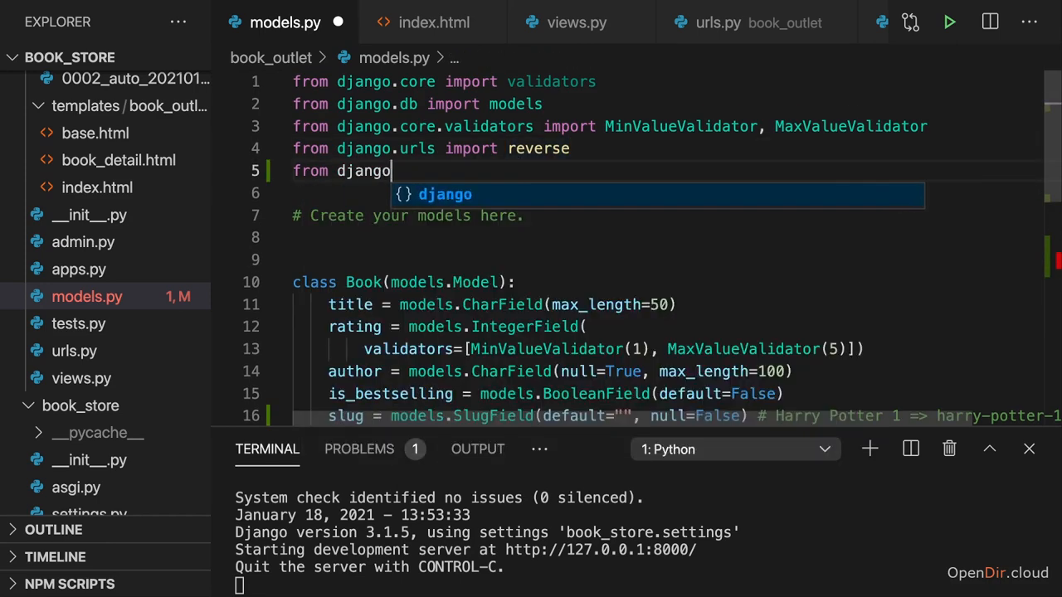
{"action": "type", "text": ".utils"}
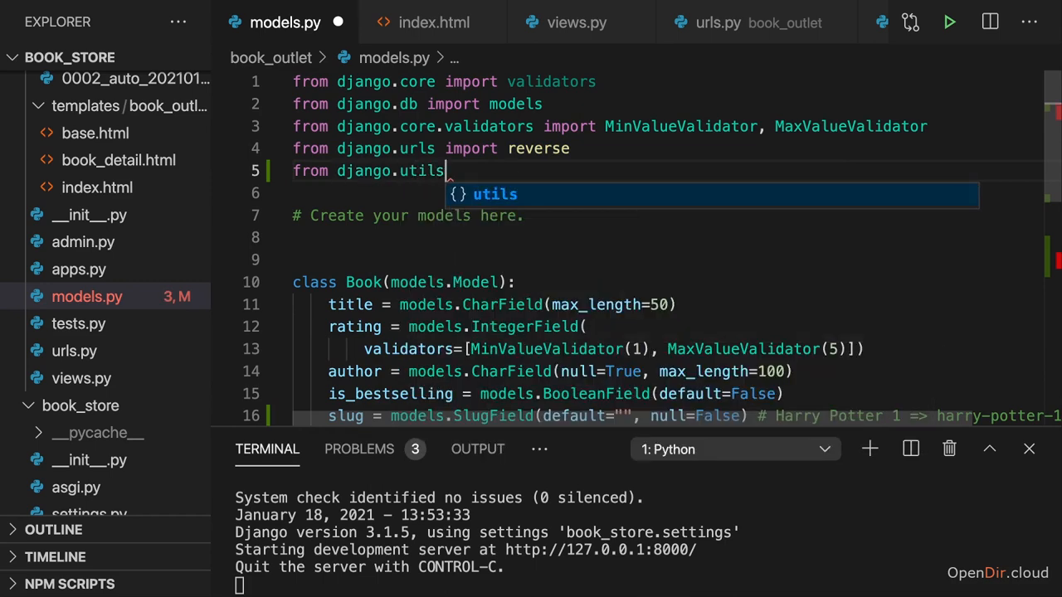
{"action": "type", "text": ".text import slugify"}
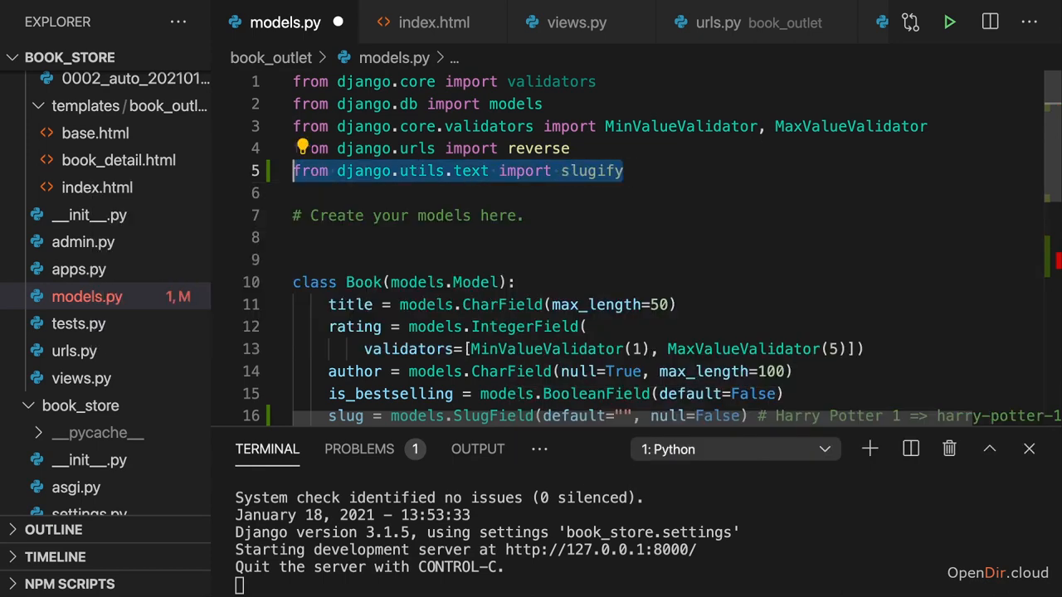
{"action": "double_click", "coordinate": [591, 171]}
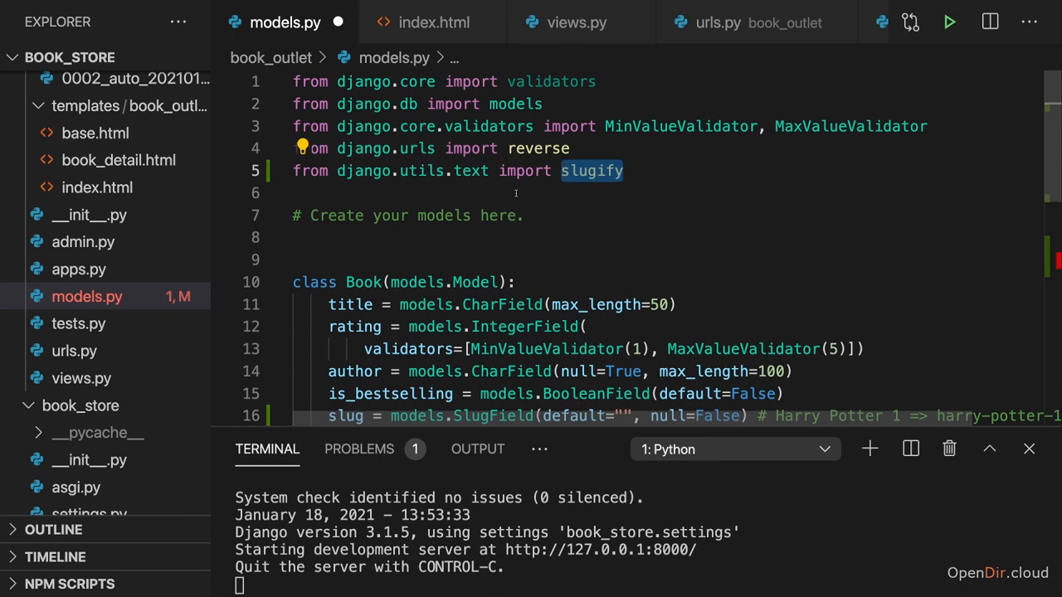
Complete self.slug = slugify(self.title) and move the Harry Potter comment above the slug field
{"action": "scroll", "scroll_direction": "down", "scroll_amount": 3}
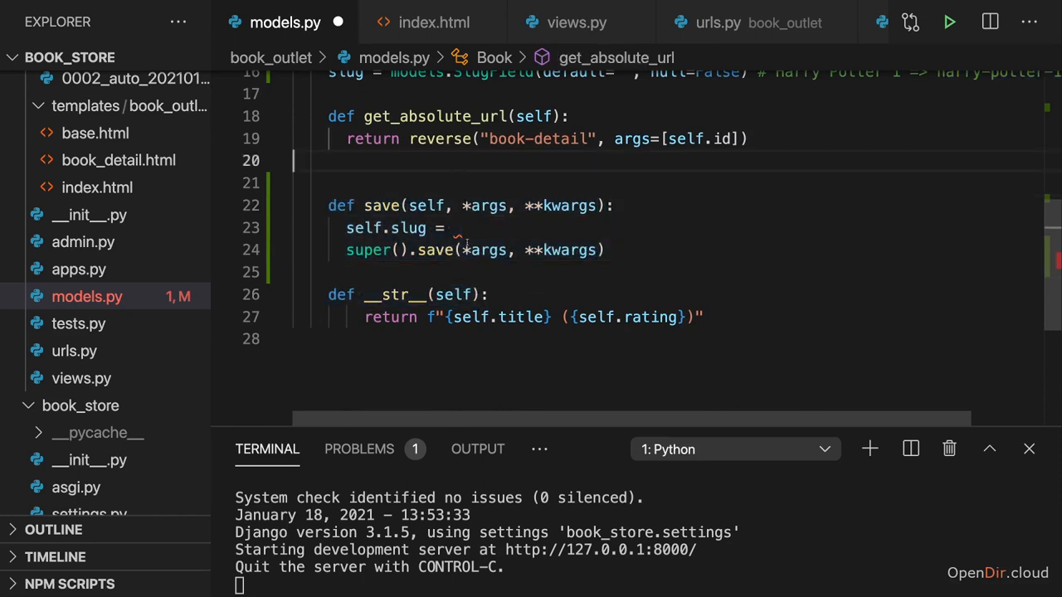
{"action": "type", "text": "slugify(self.title"}
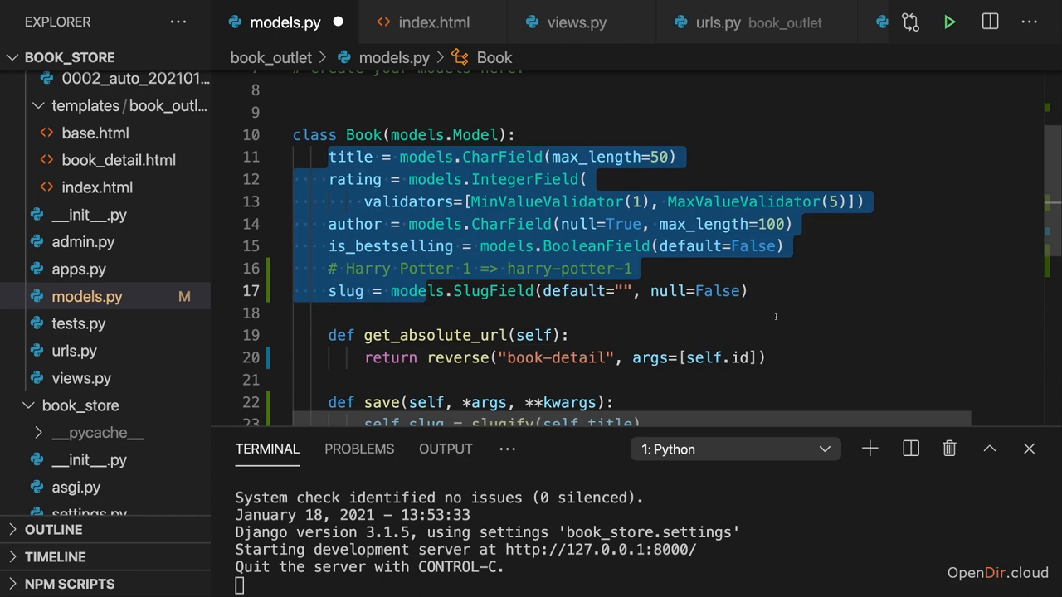
Save models.py and stop the development server with Ctrl+C in the terminal
{"action": "left_click", "coordinate": [777, 312]}
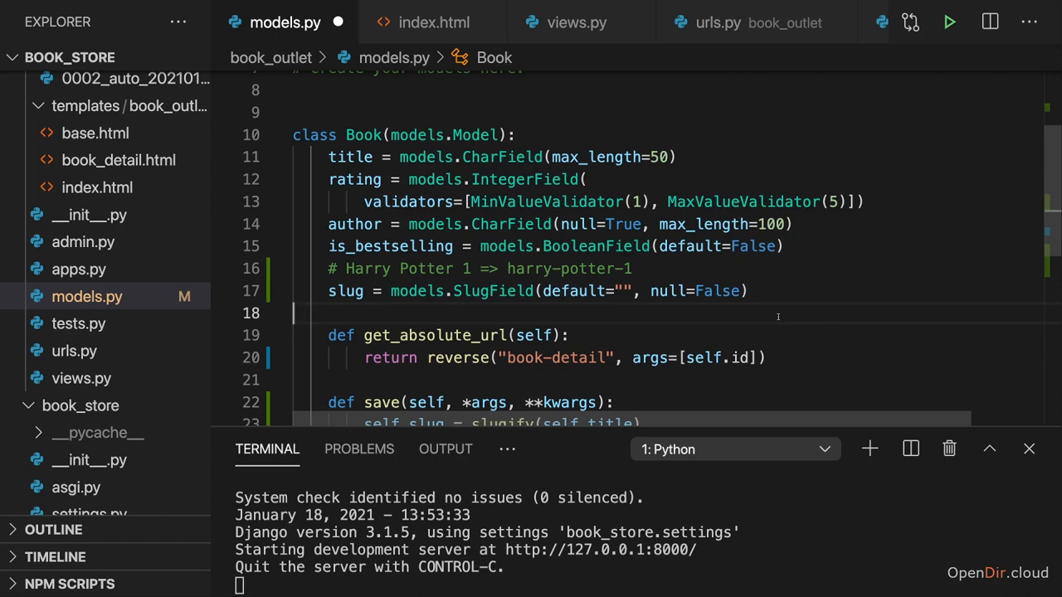
{"action": "scroll", "scroll_direction": "down", "scroll_amount": 3}
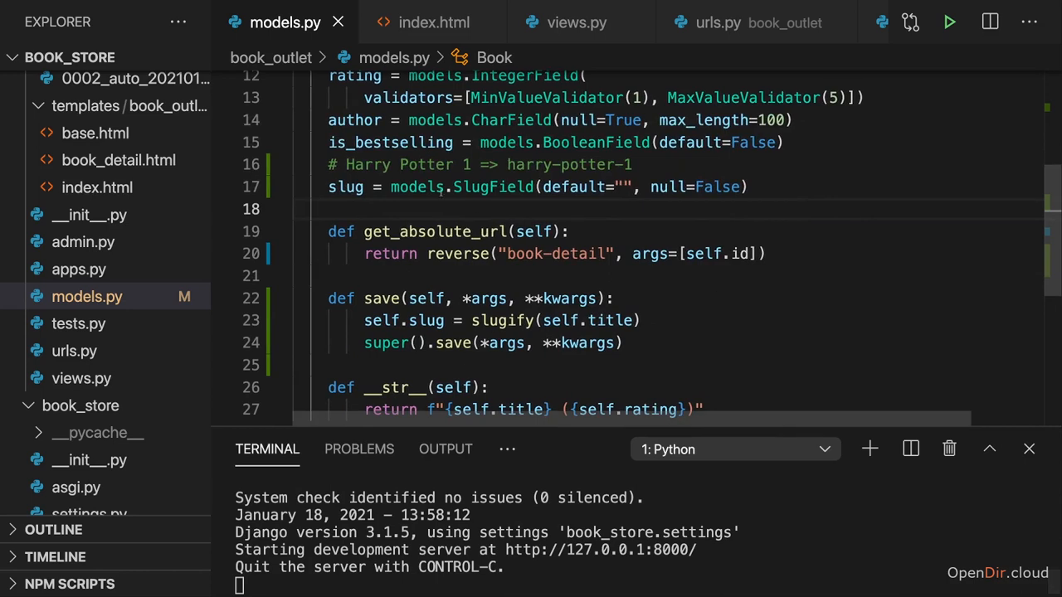
{"action": "key", "text": "ctrl+c"}
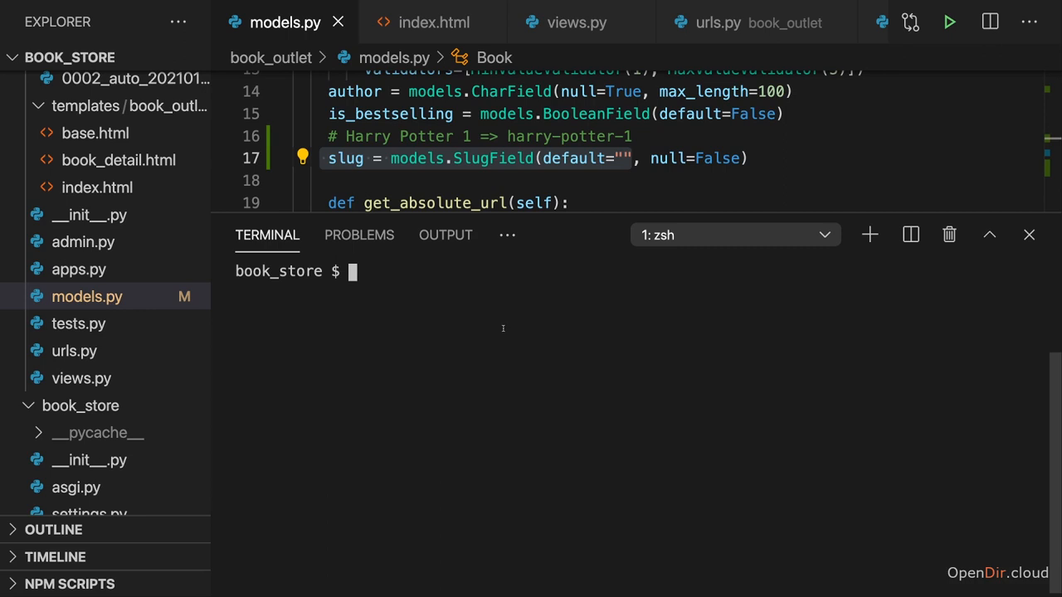
Run makemigrations and migrate to apply 0003_book_slug, then start python3 manage.py shell
{"action": "type", "text": "python3 manage.py"}
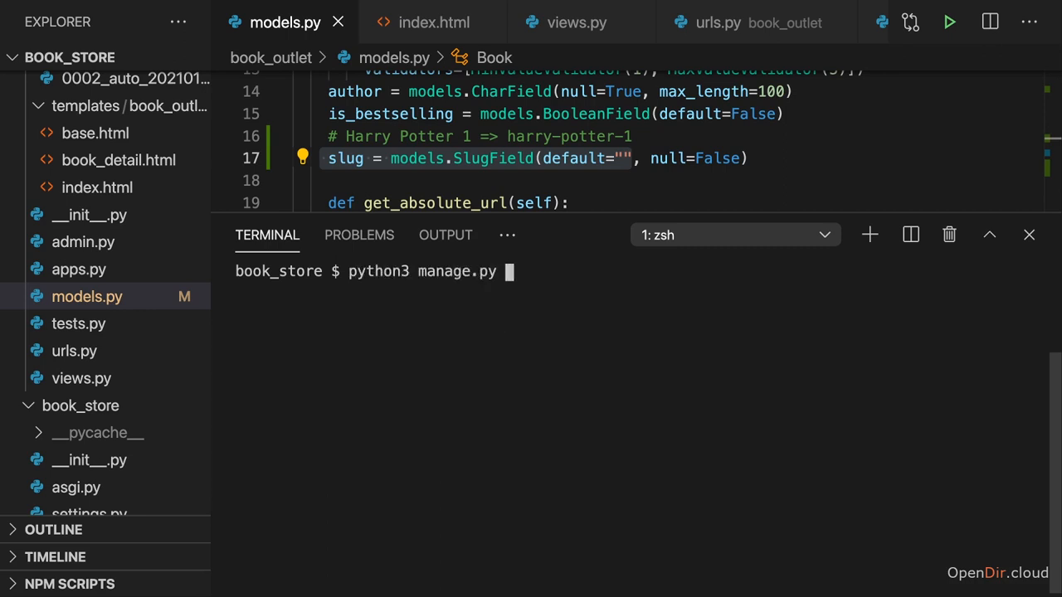
{"action": "type", "text": "makemigrations"}
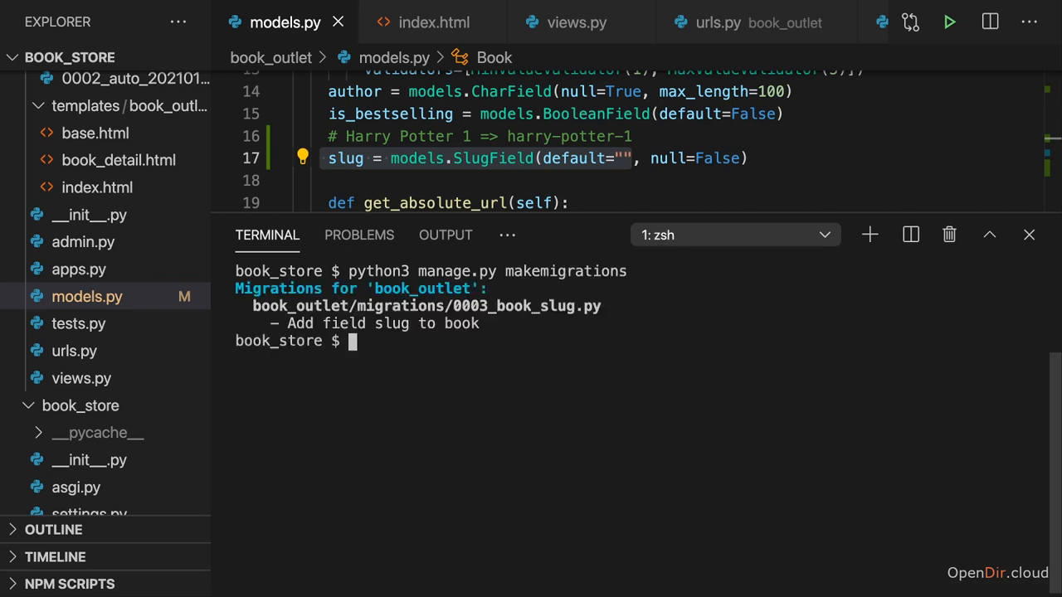
{"action": "type", "text": "p"}
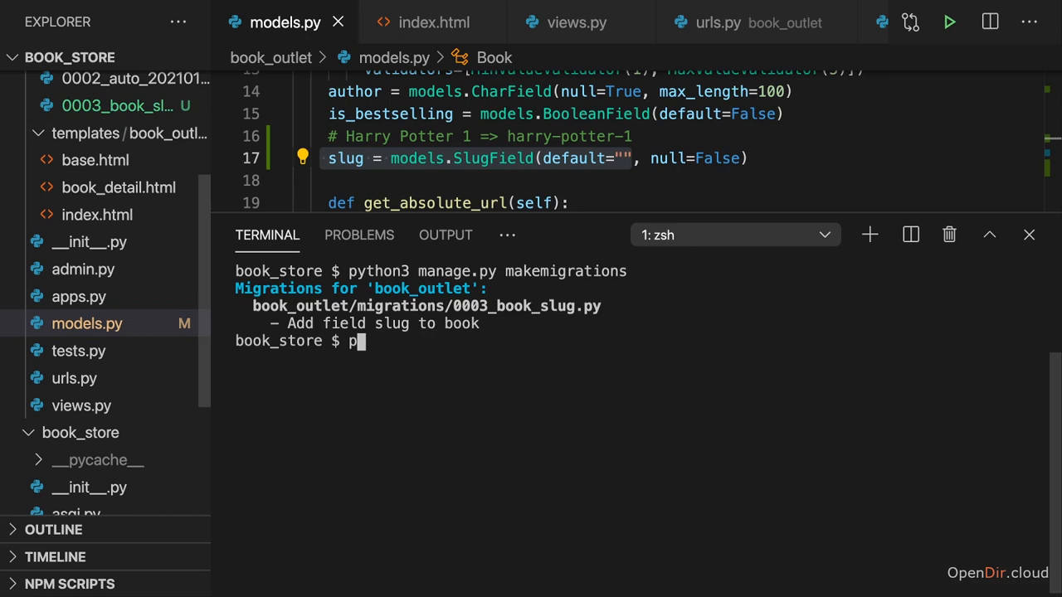
{"action": "type", "text": "ython3 manage.py migrate"}
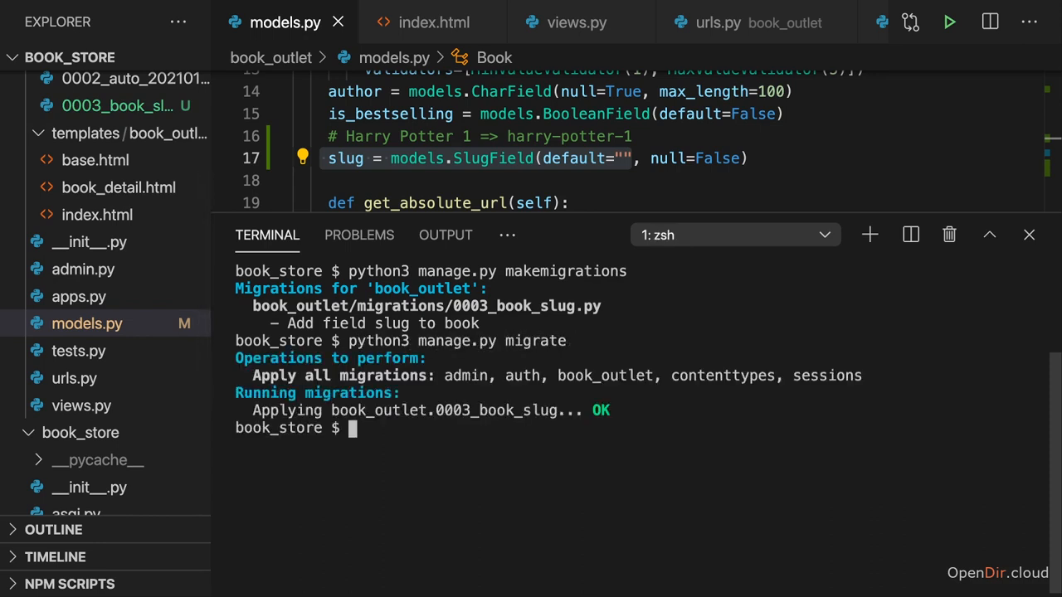
{"action": "type", "text": "python3 manage.py"}
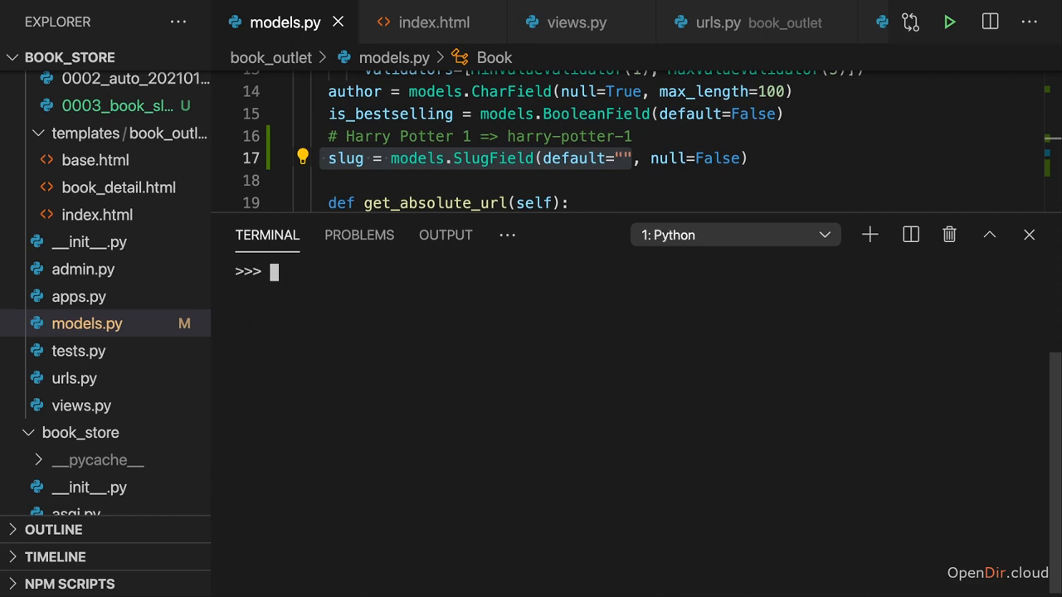
Import the Book model from book_outlet.models in the Django shell
{"action": "type", "text": "from b"}
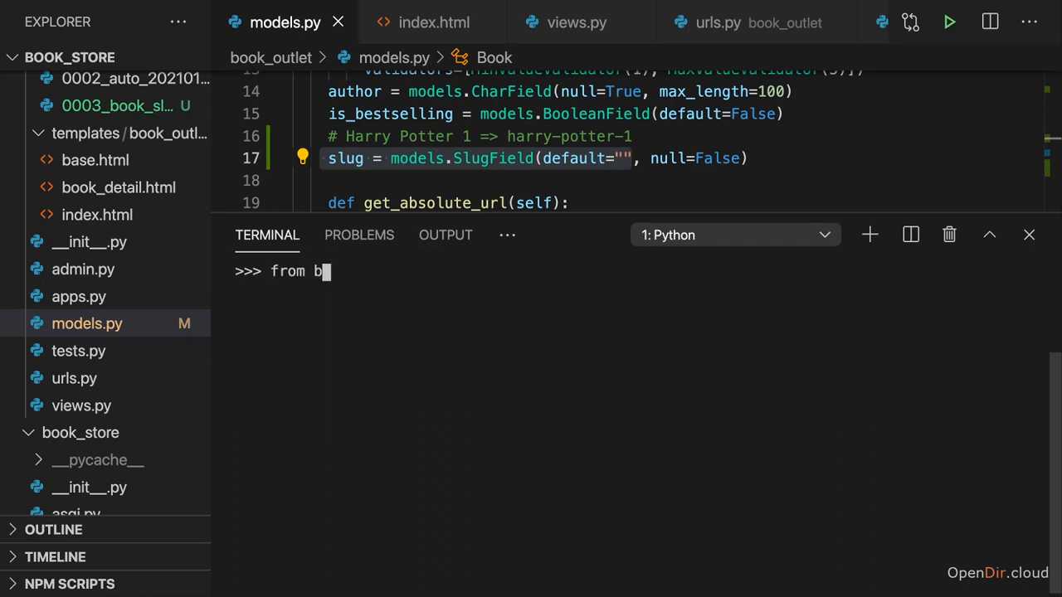
{"action": "type", "text": "ook_outlet."}
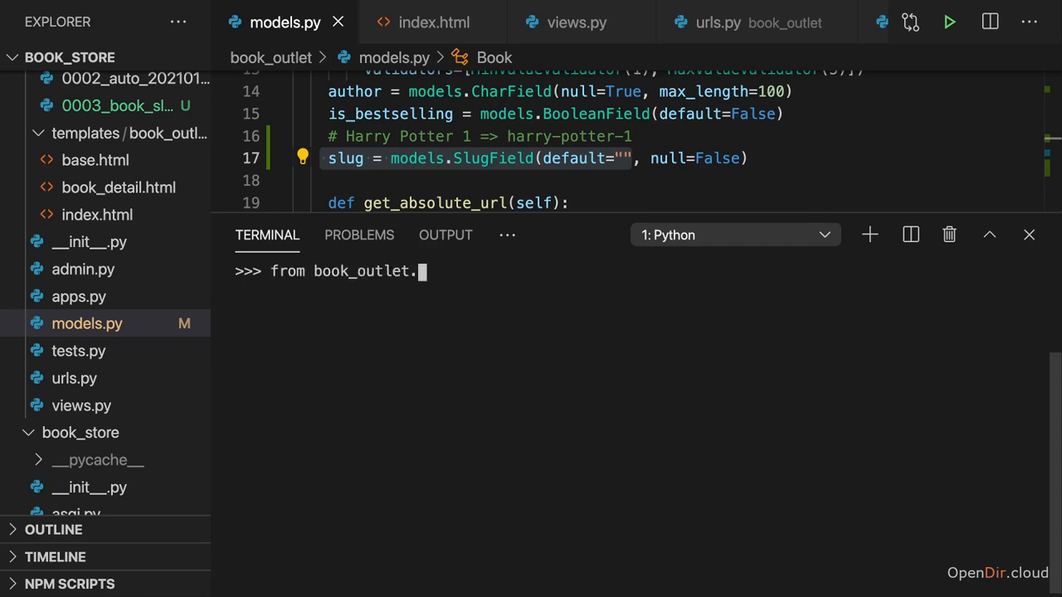
{"action": "type", "text": "models import Boo"}
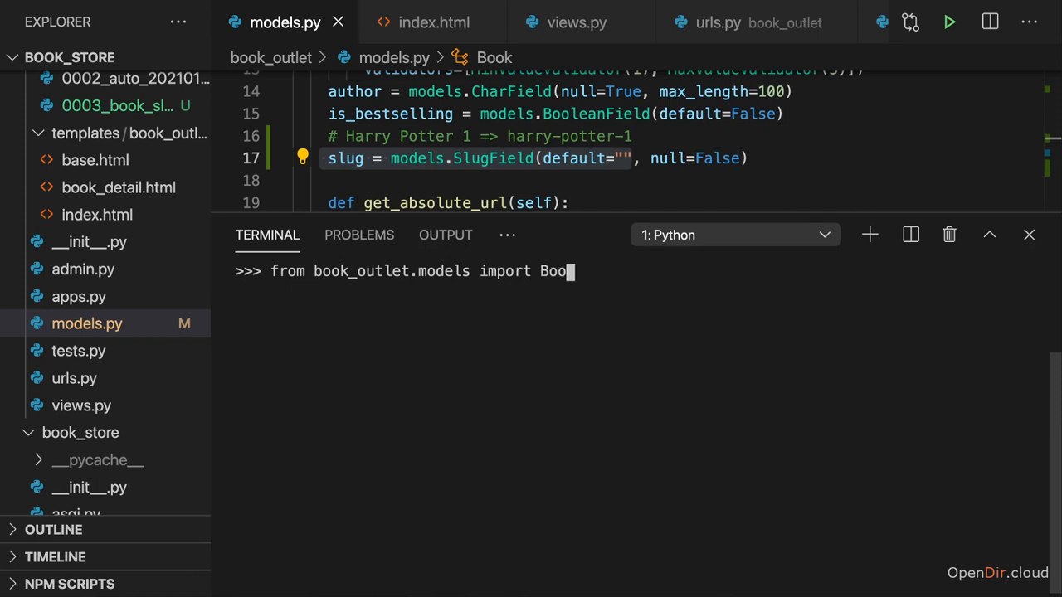
{"action": "key", "text": "Enter"}
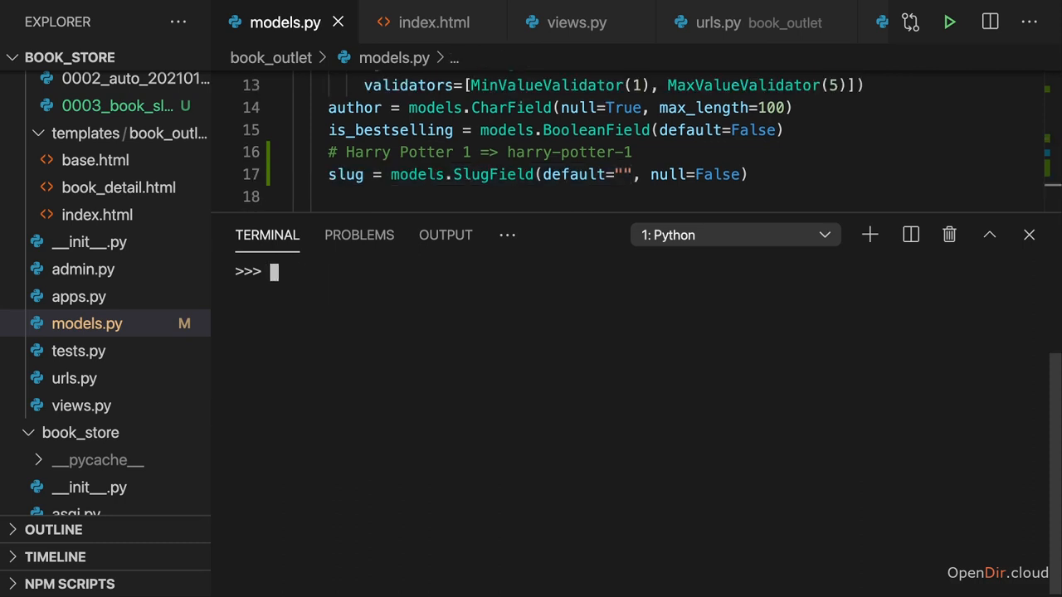
Re-save the 'Harry Potter 1' book with Book.objects.get(...).save() so it gets a slug
{"action": "type", "text": "Book"}
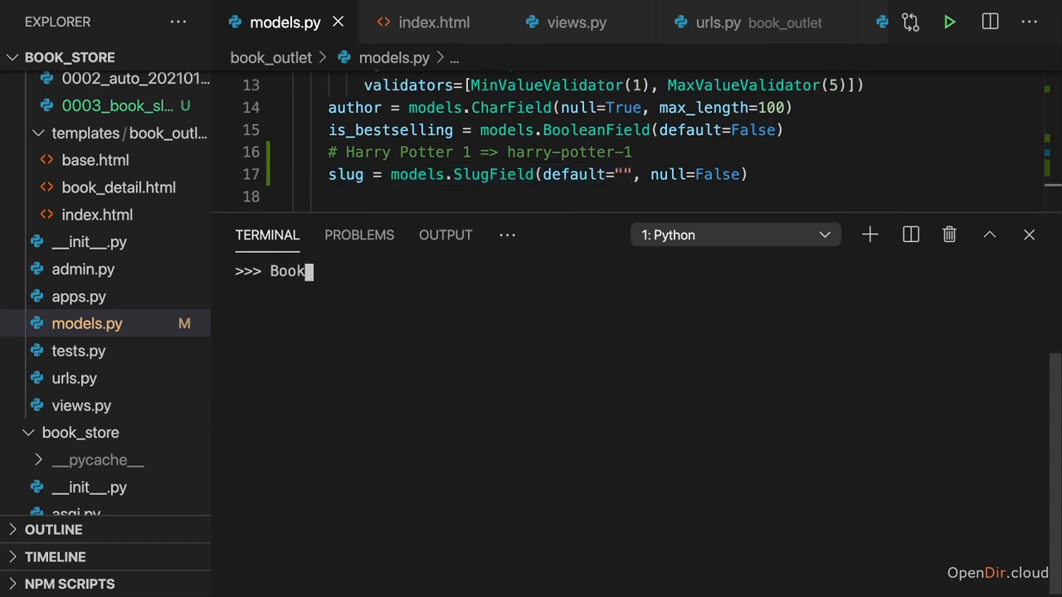
{"action": "type", "text": ".objects."}
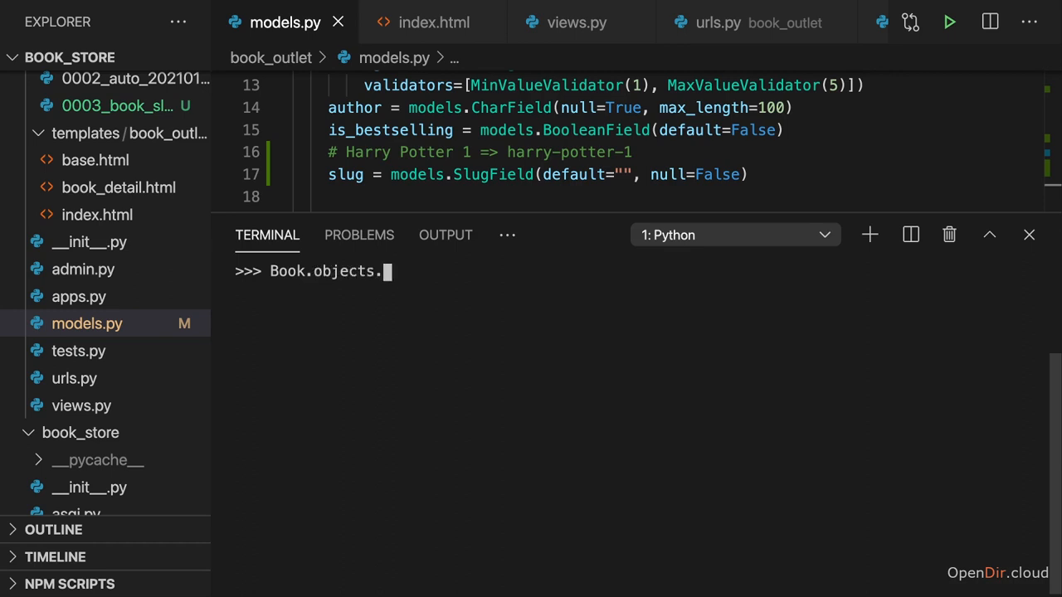
{"action": "type", "text": "get(\""}
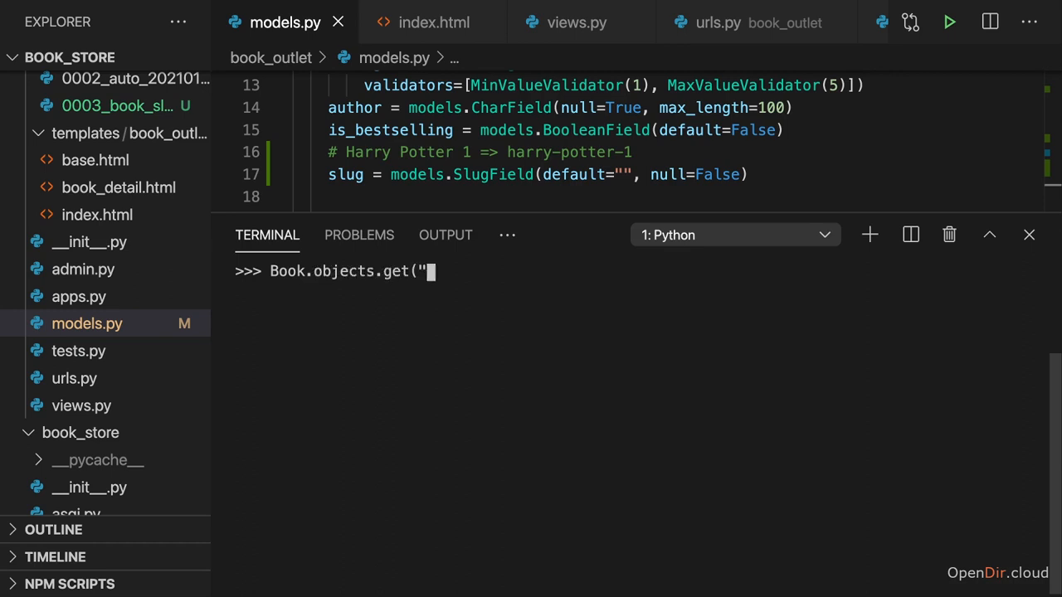
{"action": "type", "text": "title=\"Ha"}
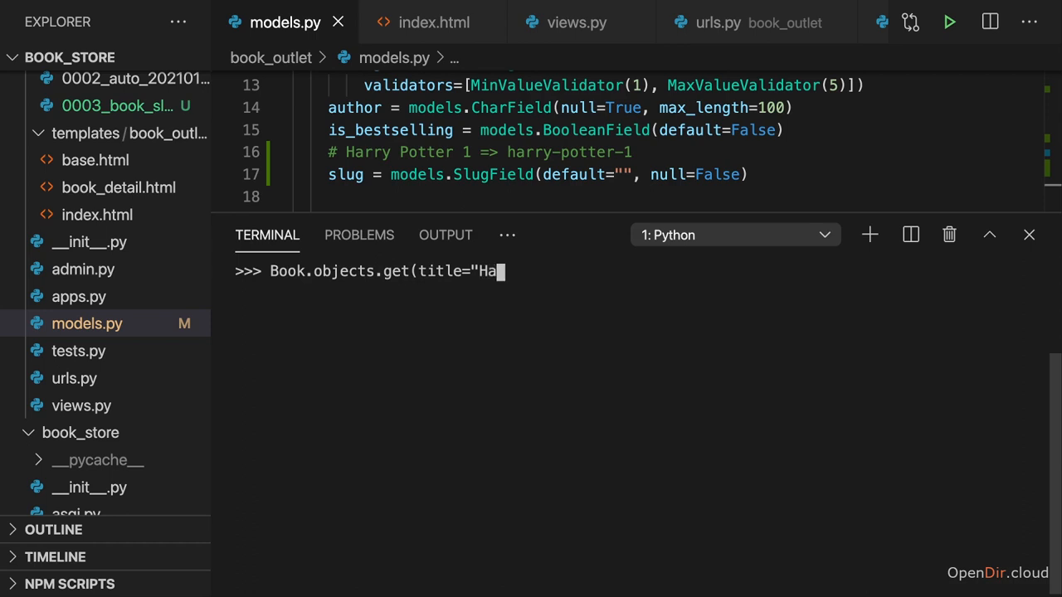
{"action": "type", "text": "rry Potter"}
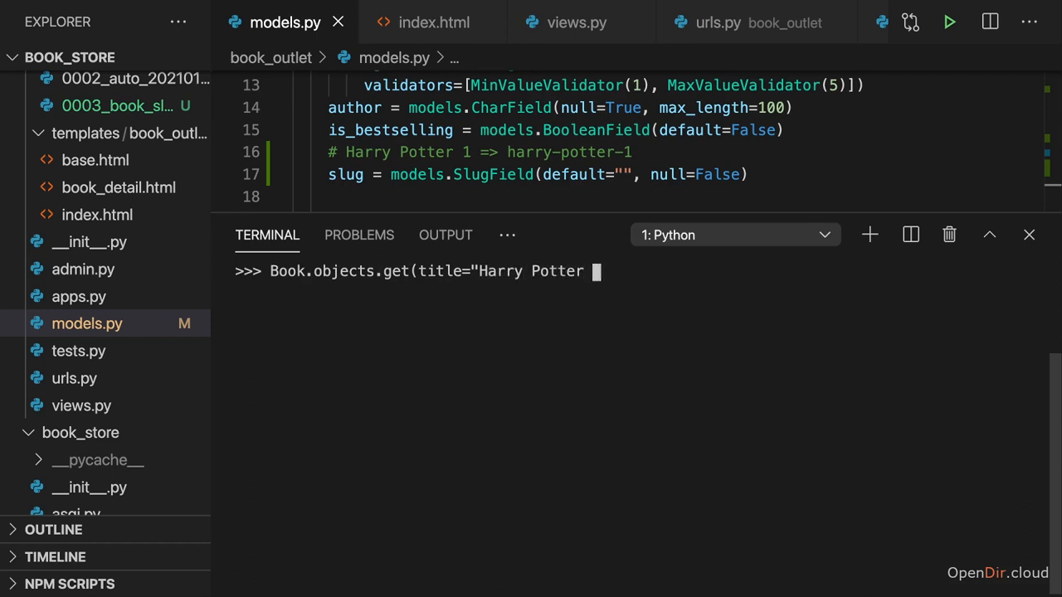
{"action": "type", "text": "1\").save()"}
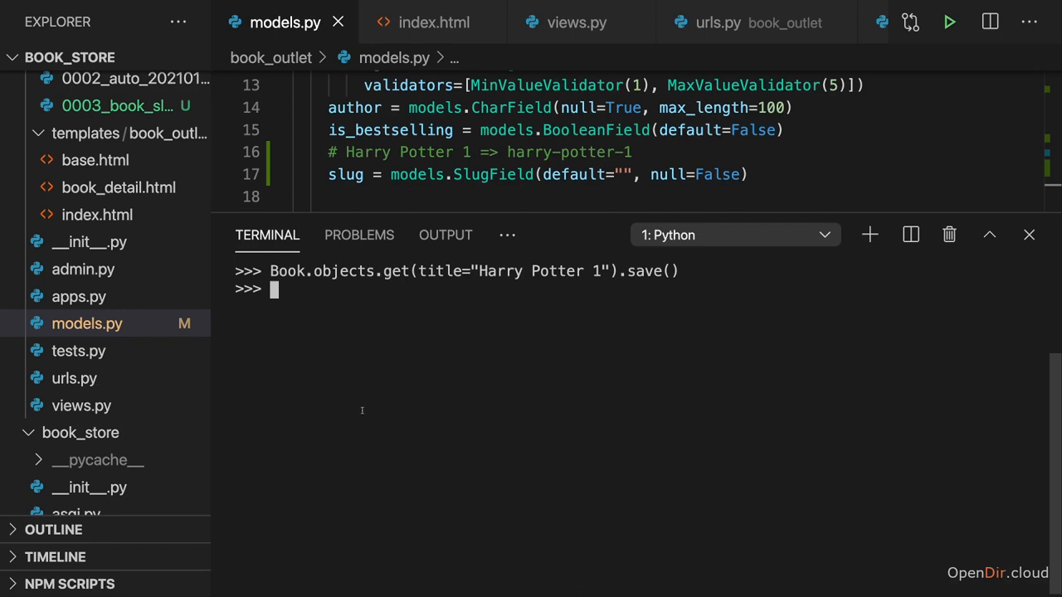
{"action": "scroll", "scroll_direction": "down", "scroll_amount": 3}
{"action": "type", "text": "Book."}
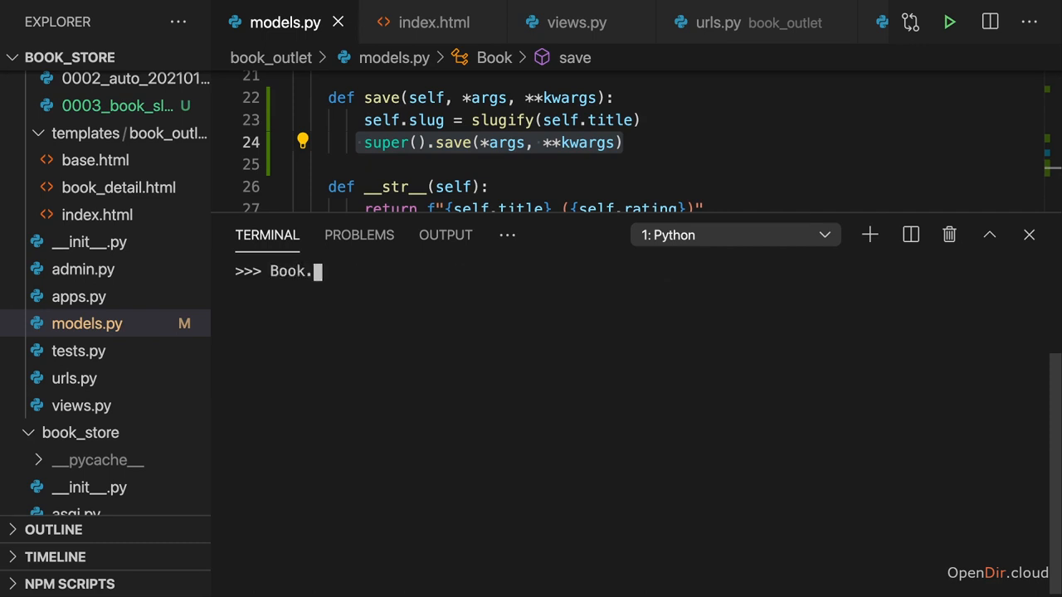
Print the Harry Potter 1 book's slug to confirm it is 'harry-potter-1'
{"action": "type", "text": "objects("}
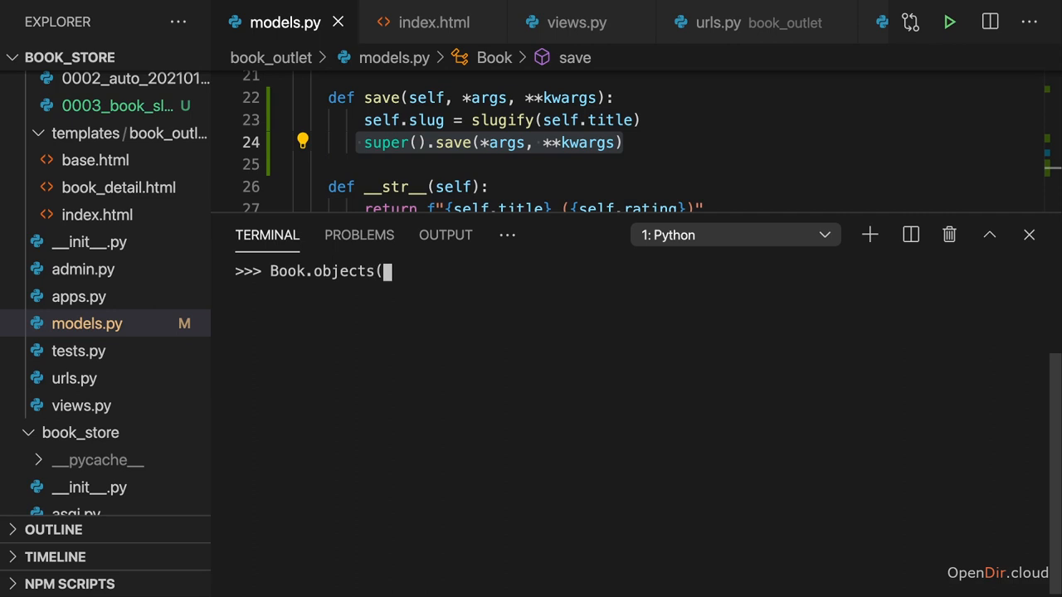
{"action": "type", "text": "get(title=\""}
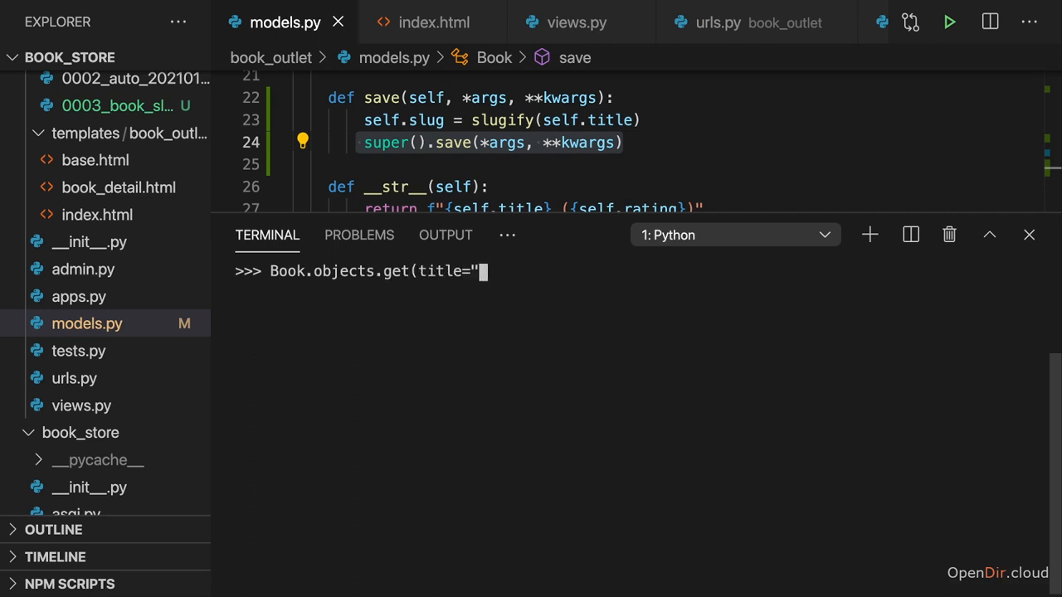
{"action": "type", "text": "Harry Potter 1"}
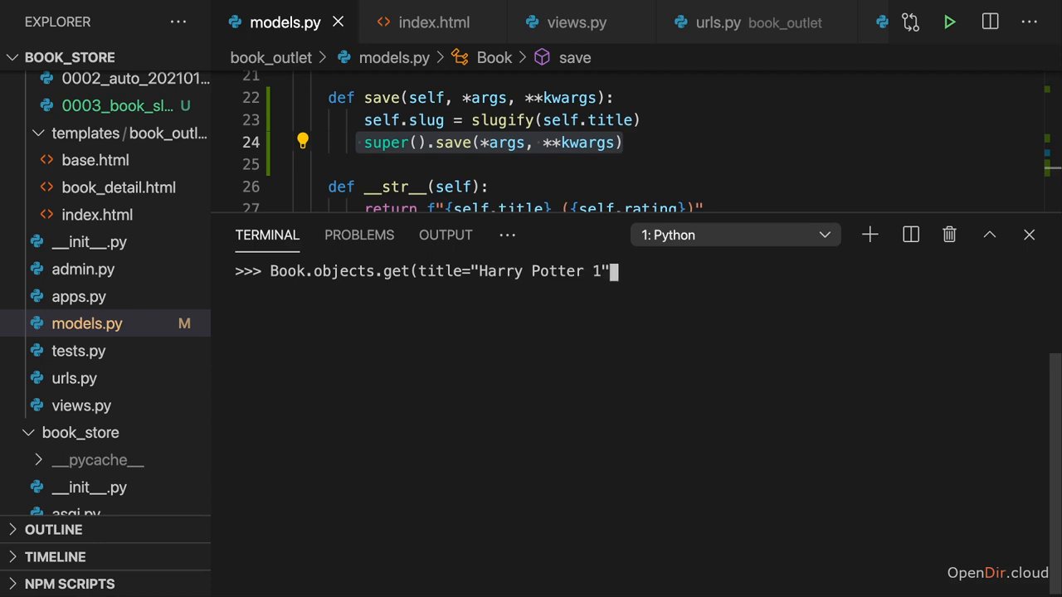
{"action": "type", "text": ").slug"}
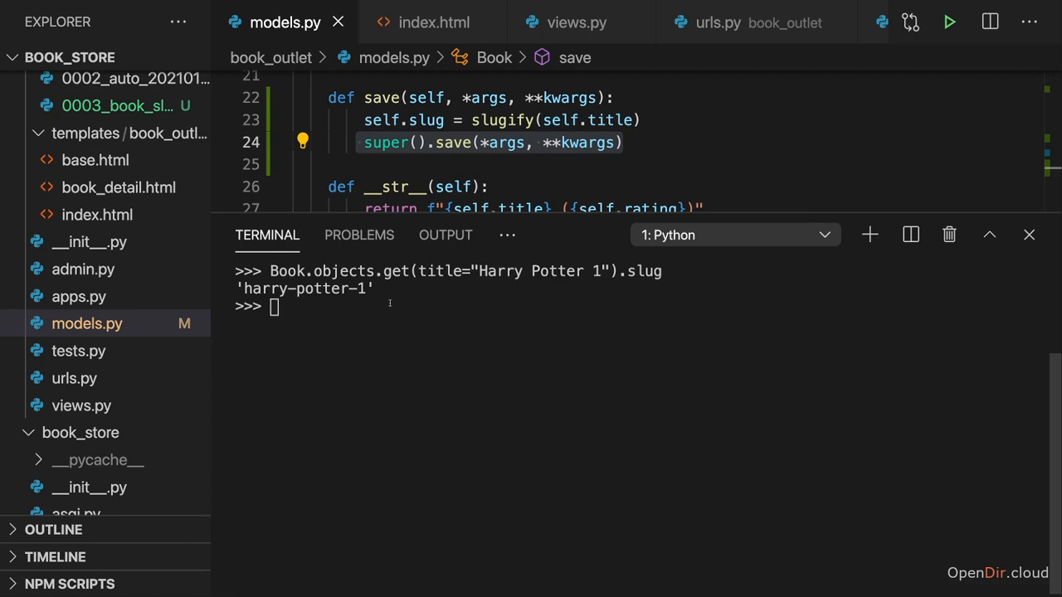
Re-save the 'Lord of the Rings' book so it gets a slug
{"action": "type", "text": "Book."}
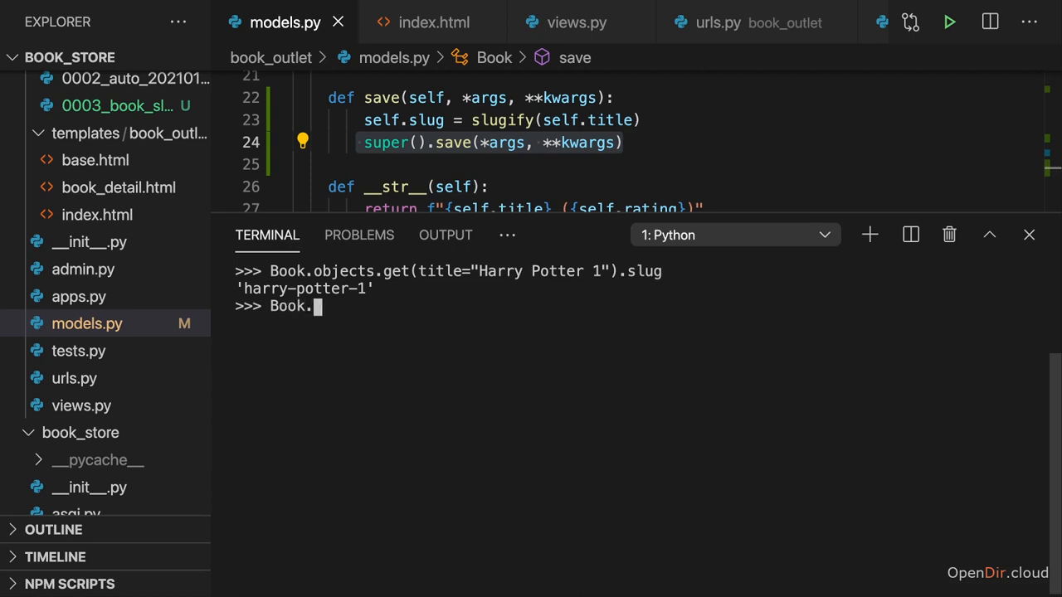
{"action": "type", "text": "objects.get()"}
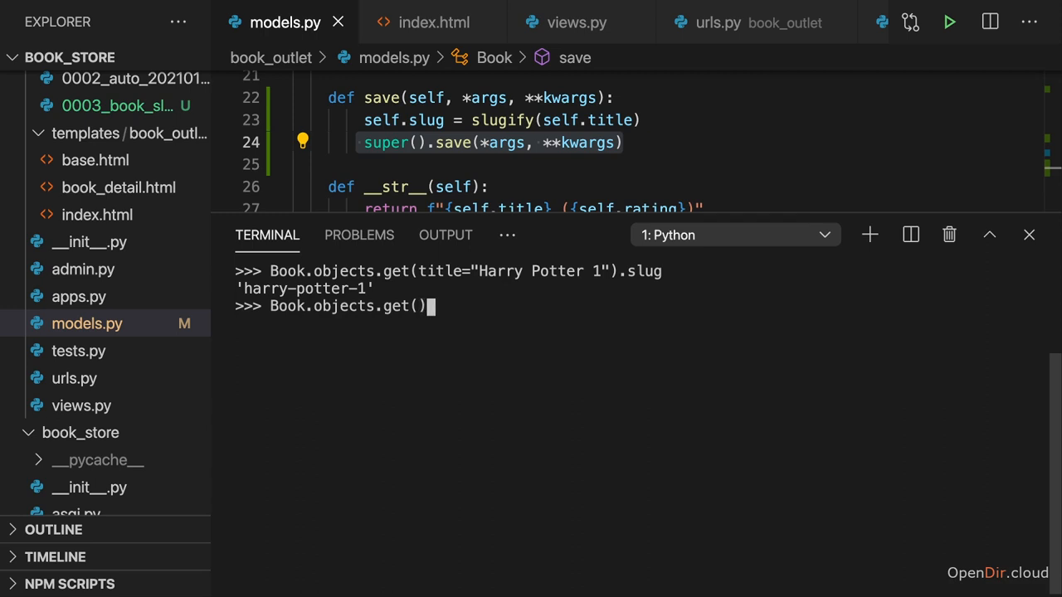
{"action": "type", "text": "title=\"Lo"}
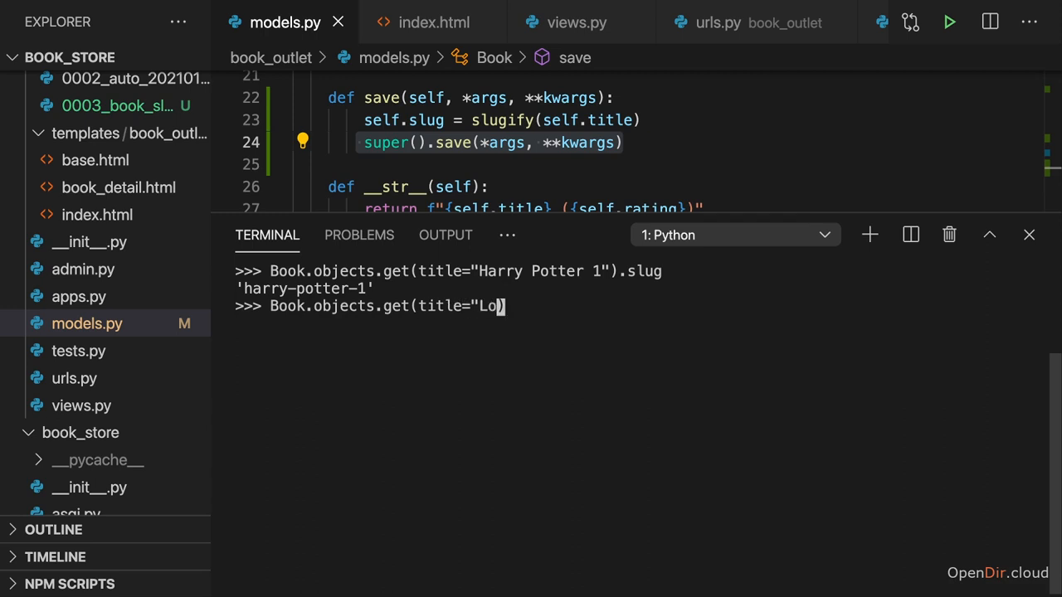
{"action": "type", "text": "rd of the Ri"}
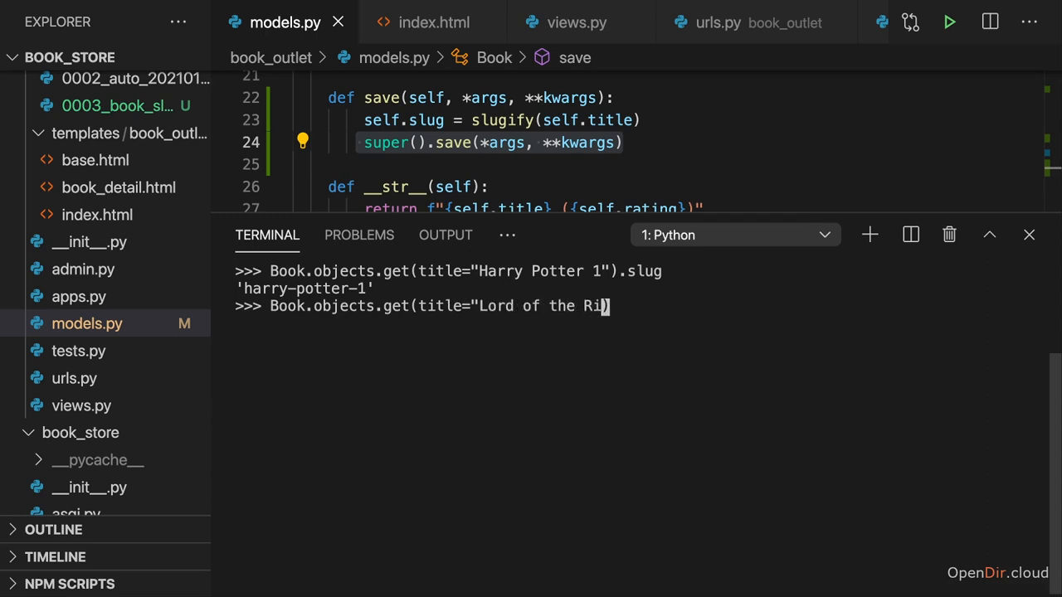
{"action": "type", "text": "ngs\").save()"}
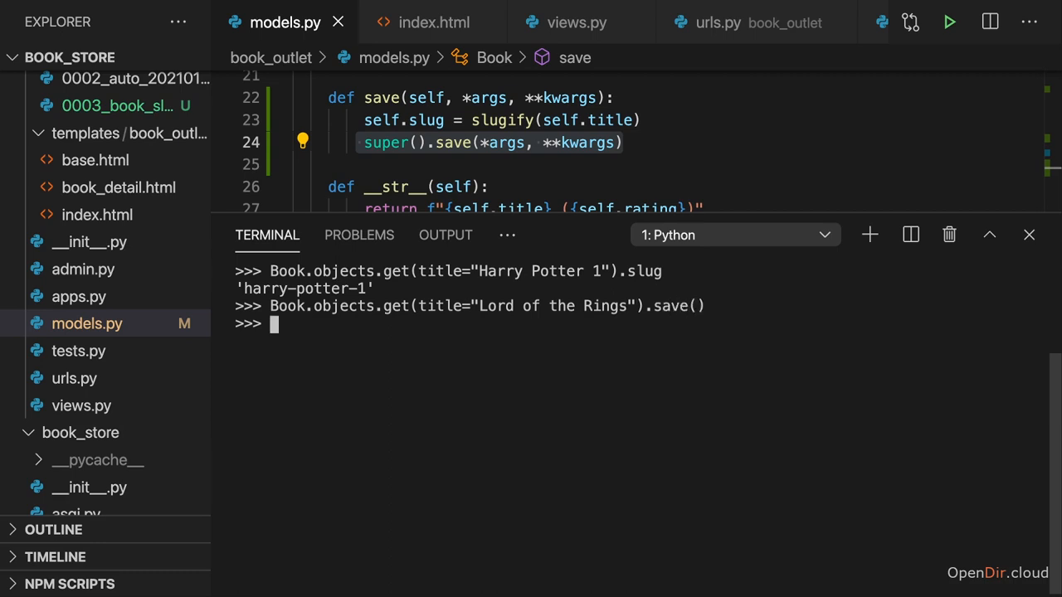
Confirm the 'lord-of-the-rings' slug, re-save My Story and Some random book, then return to models.py
{"action": "type", "text": "Book.objects.get(title=\"Lord of the Rings\").slug"}
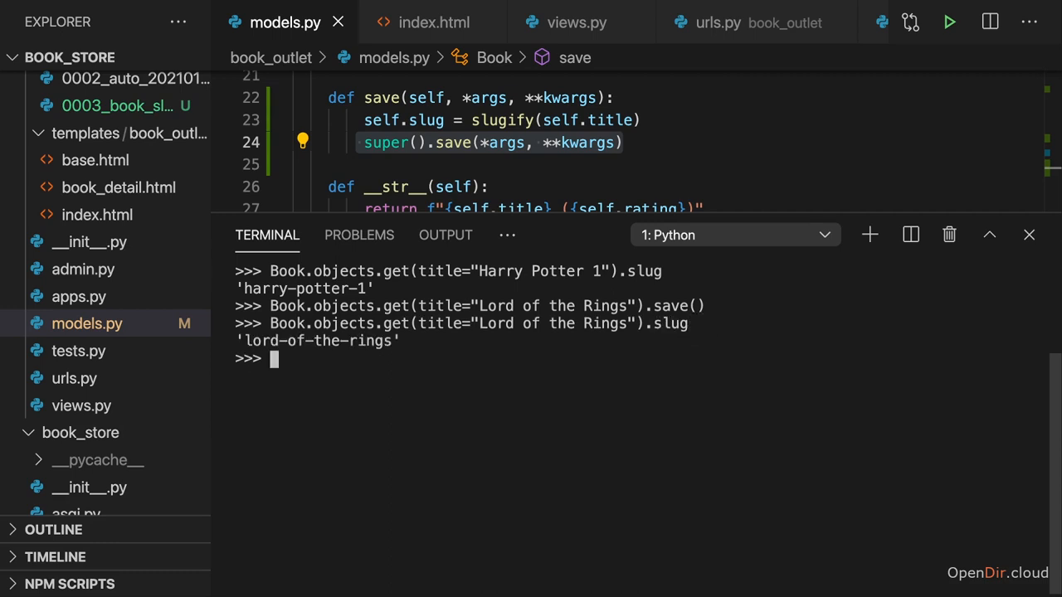
{"action": "type", "text": "Book.objects.get(title=\"Lord of the Rings\").slug"}
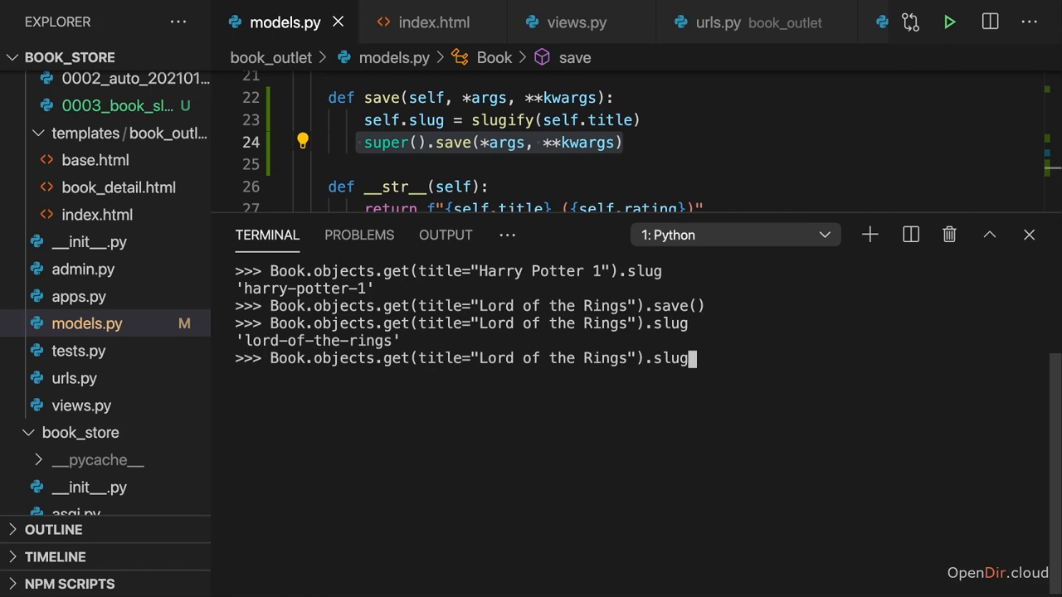
{"action": "type", "text": ".save()"}
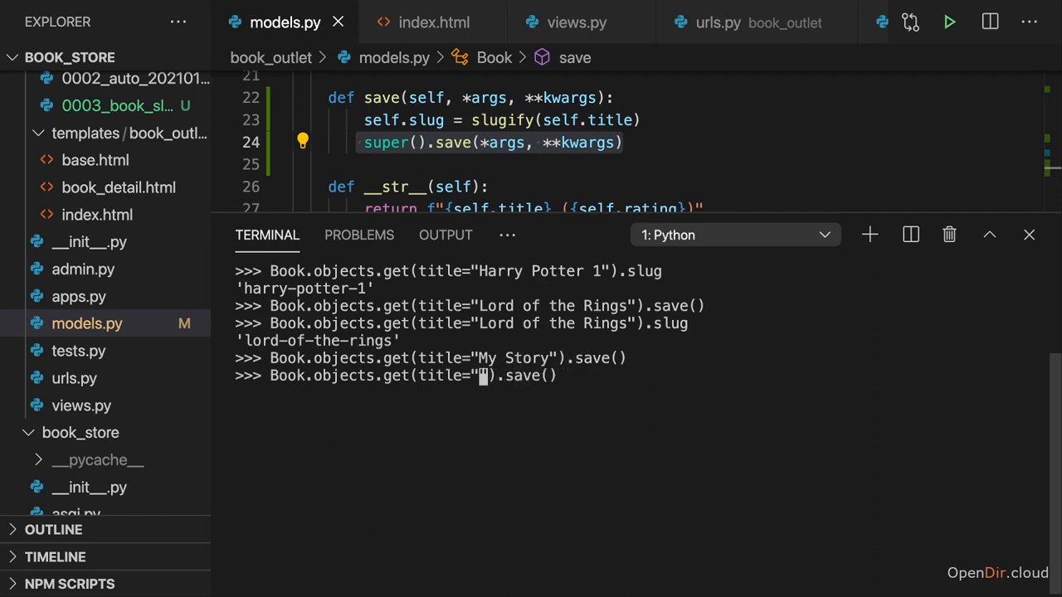
{"action": "type", "text": "Some random book"}
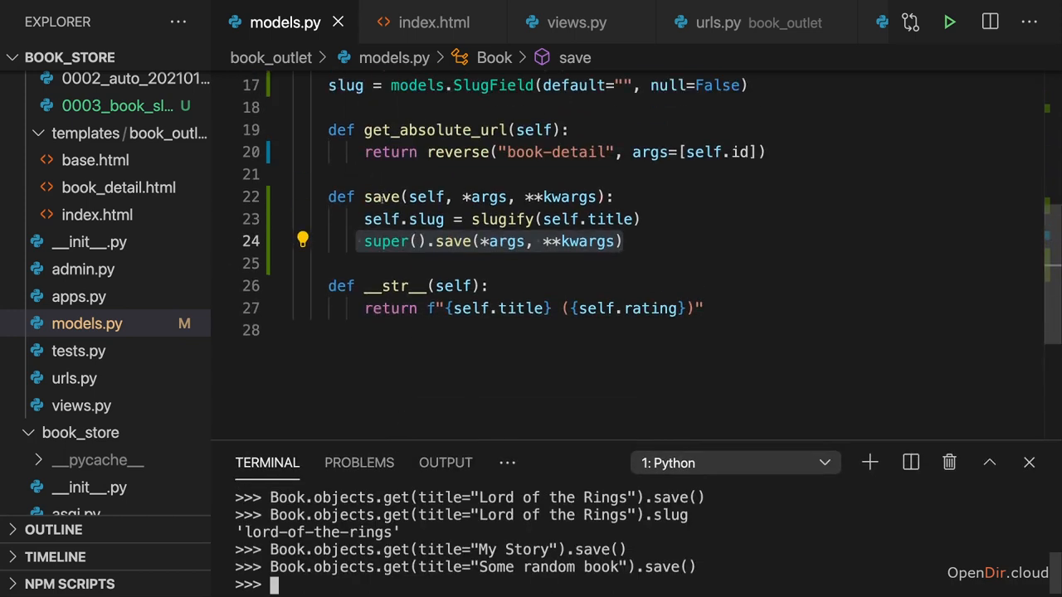
{"action": "left_click", "coordinate": [439, 175]}
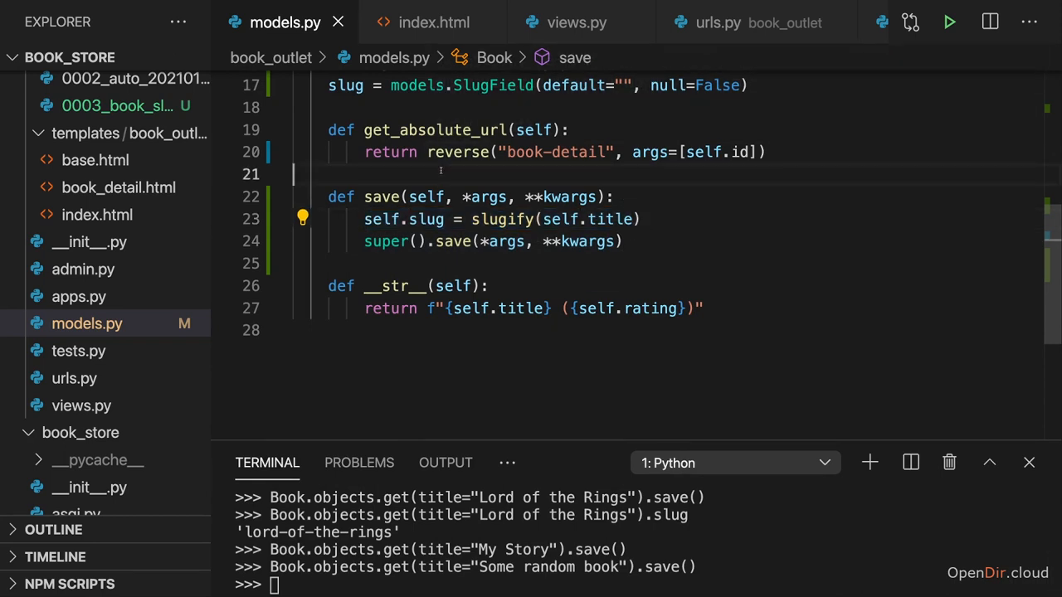